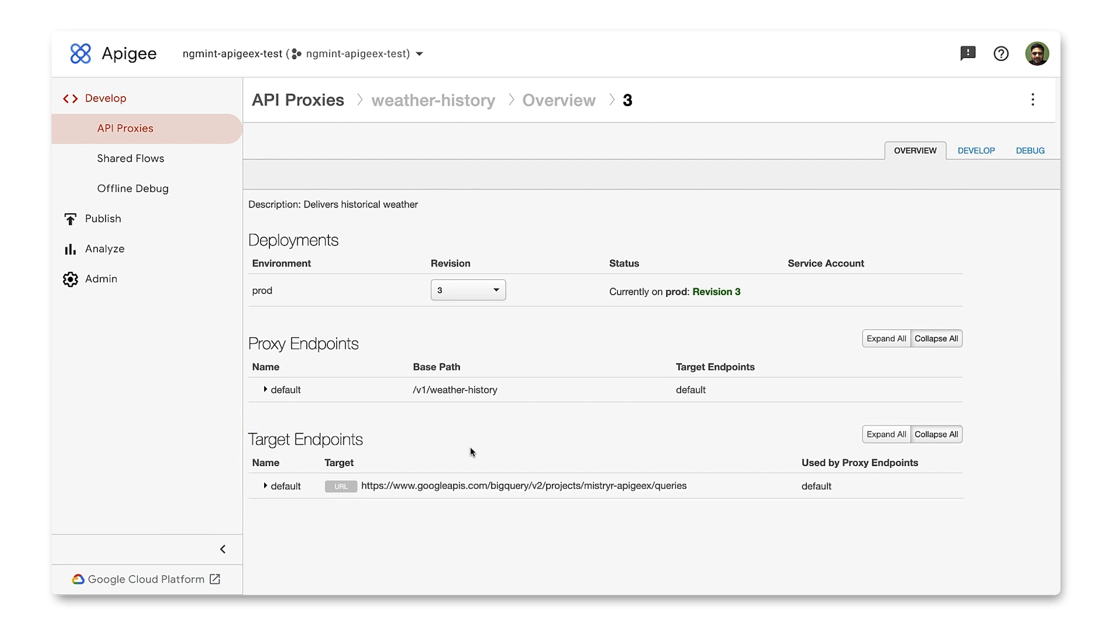
# - Show the proxy's PreFlow policies, then select the stations flow and its format-stations response step
pyautogui.click(975, 149)
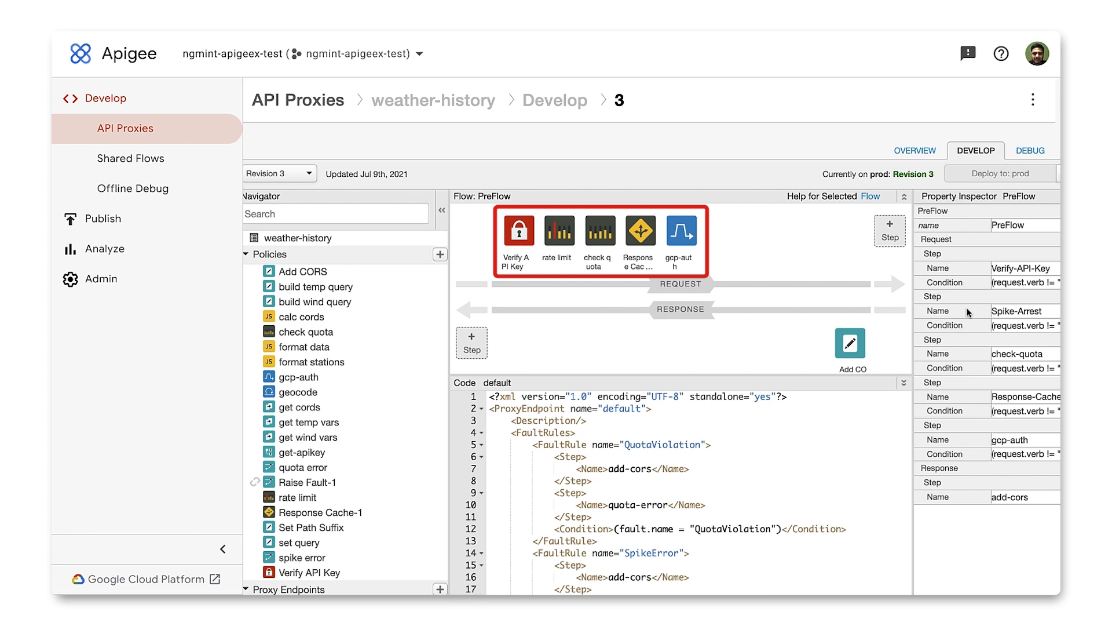
pyautogui.moveTo(857, 369)
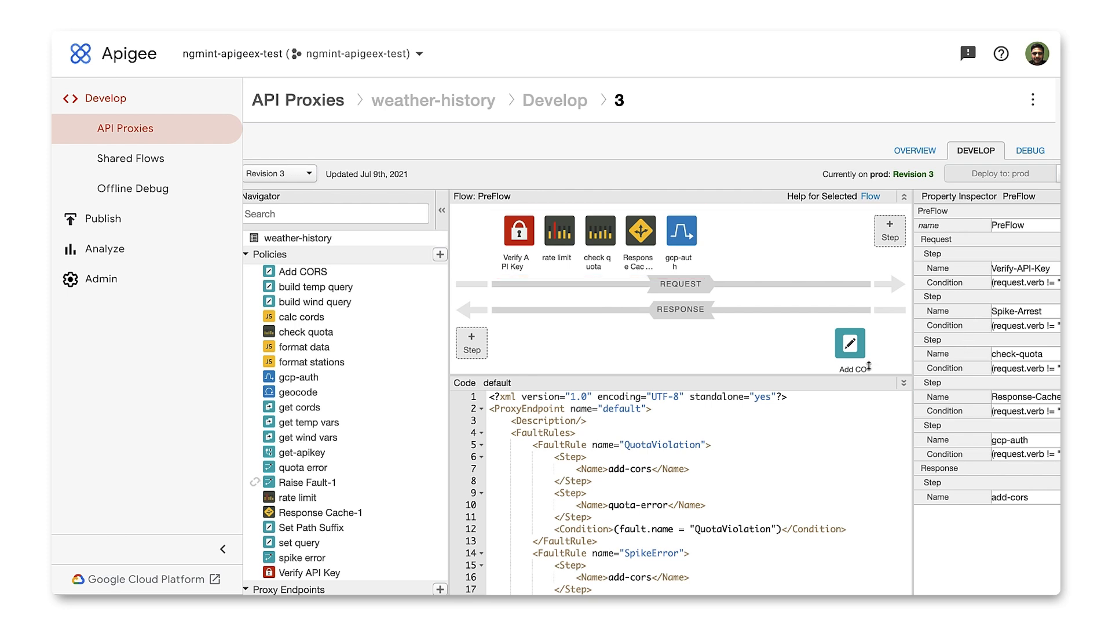
pyautogui.scroll(-3)
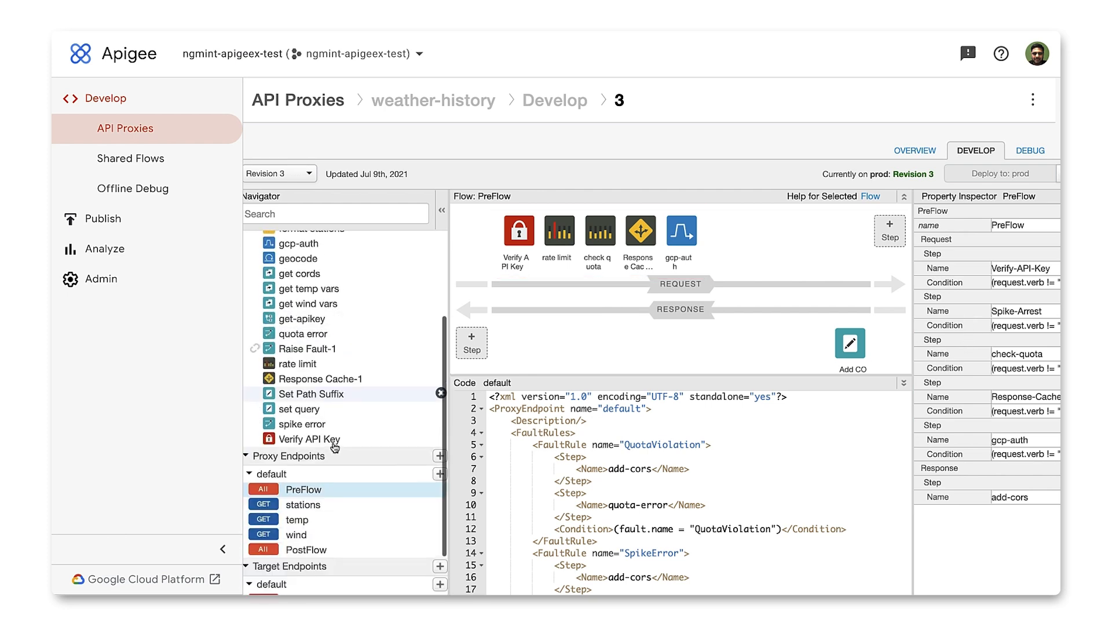
pyautogui.moveTo(303, 504)
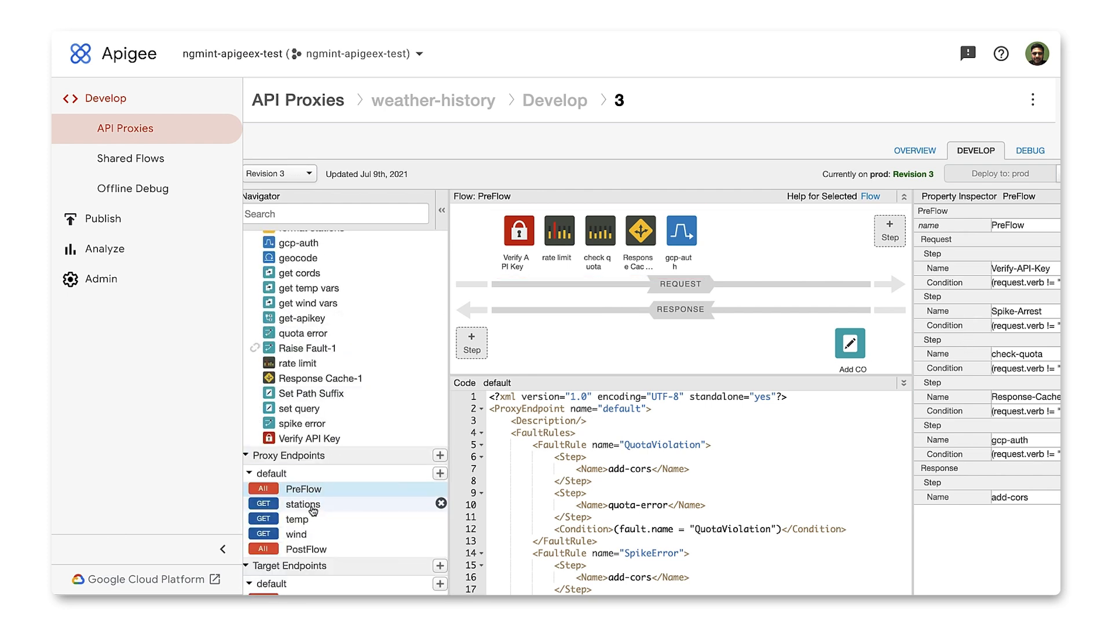
pyautogui.click(303, 504)
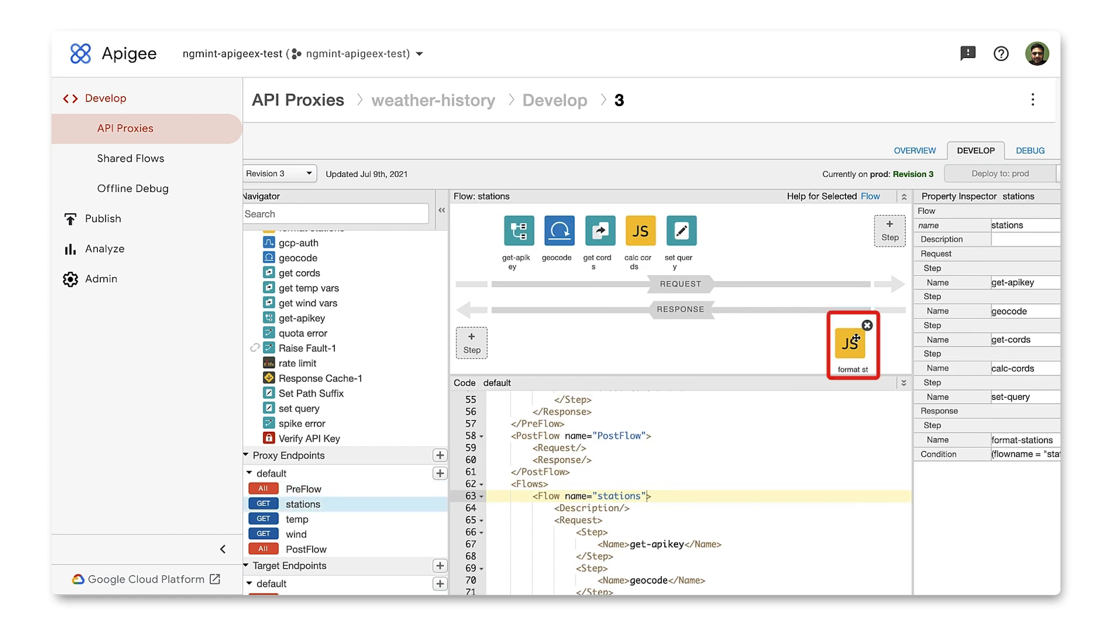
pyautogui.moveTo(550, 340)
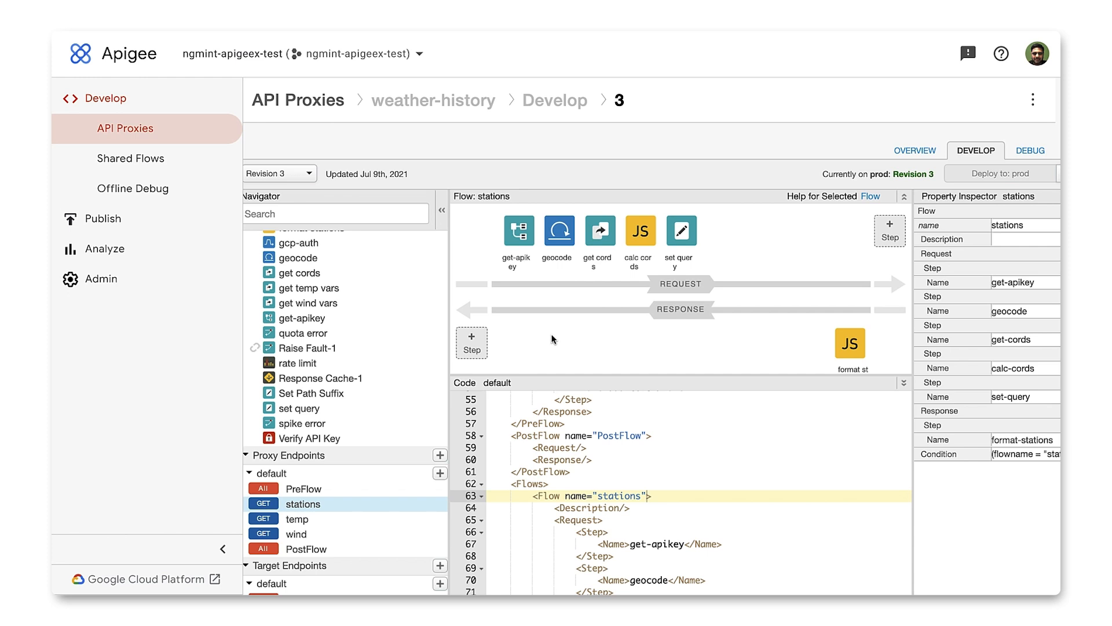
# - Open the Weather API product from Publish > API Products and scroll to its rate plans
pyautogui.click(102, 218)
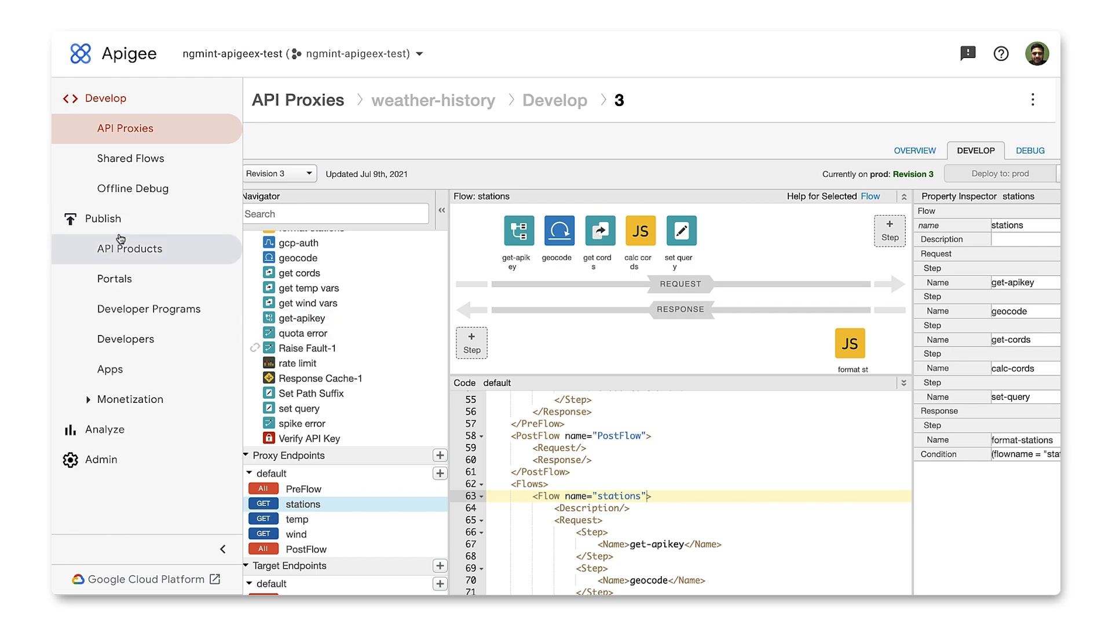
pyautogui.click(130, 248)
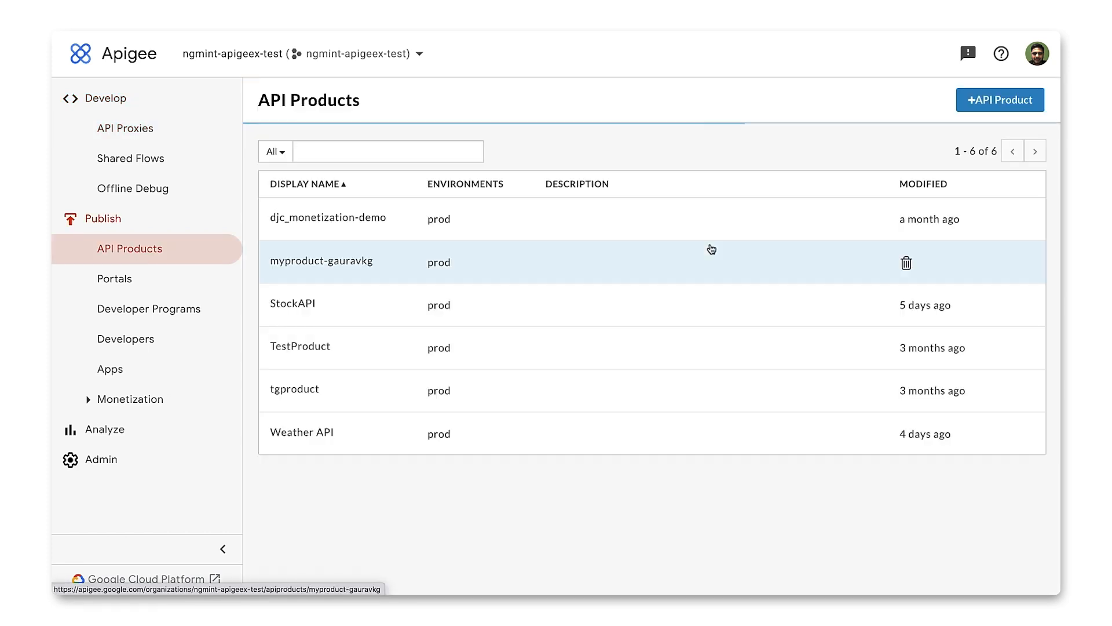
pyautogui.moveTo(314, 433)
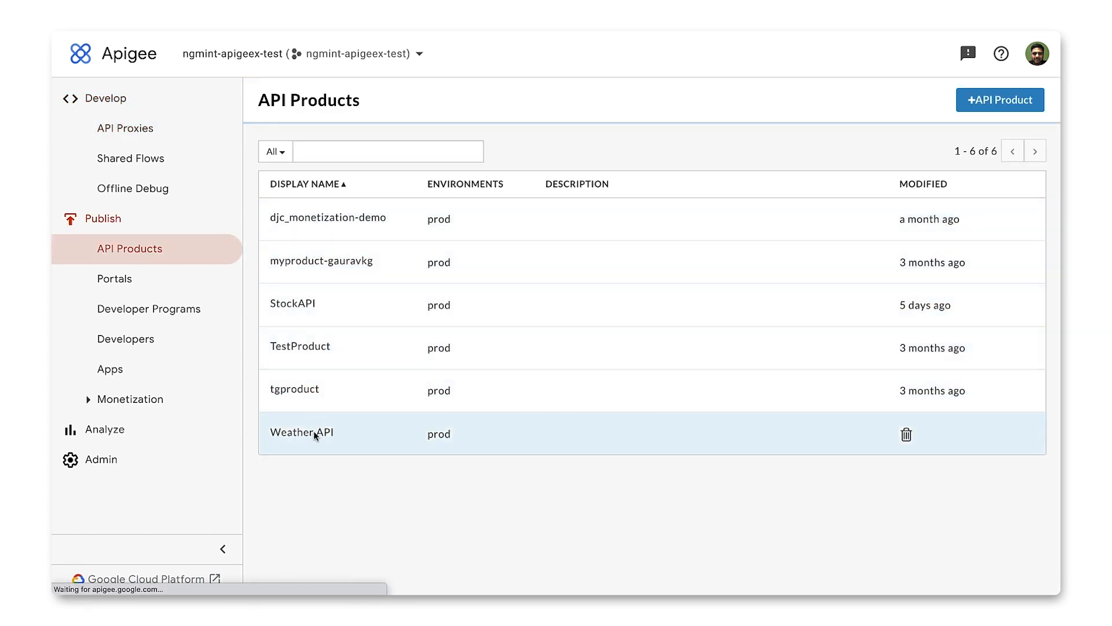
pyautogui.click(301, 432)
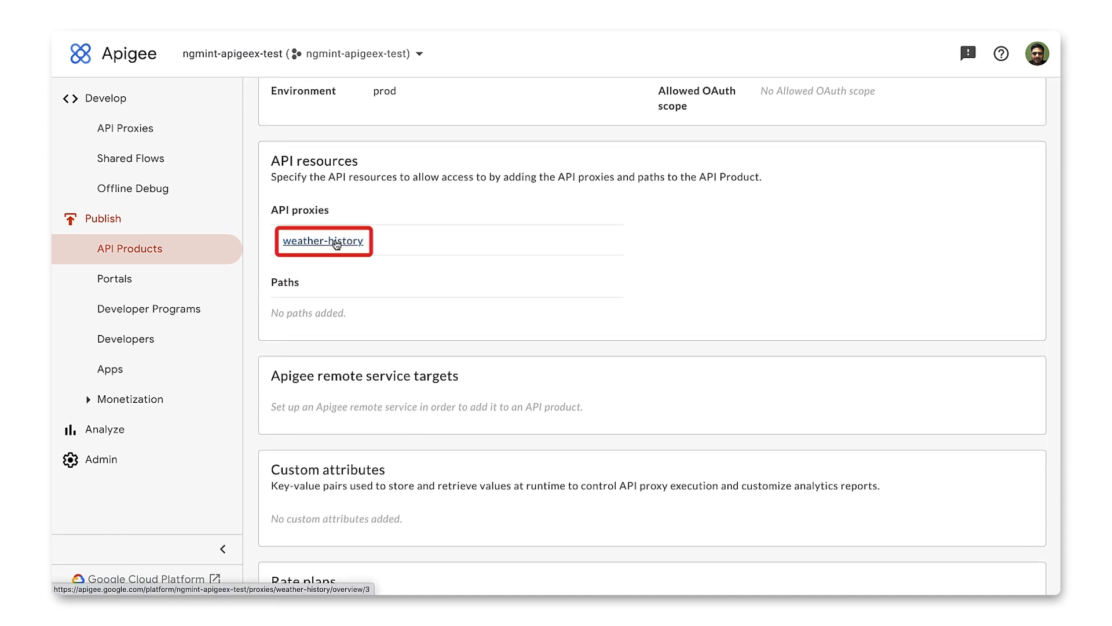
pyautogui.scroll(-3)
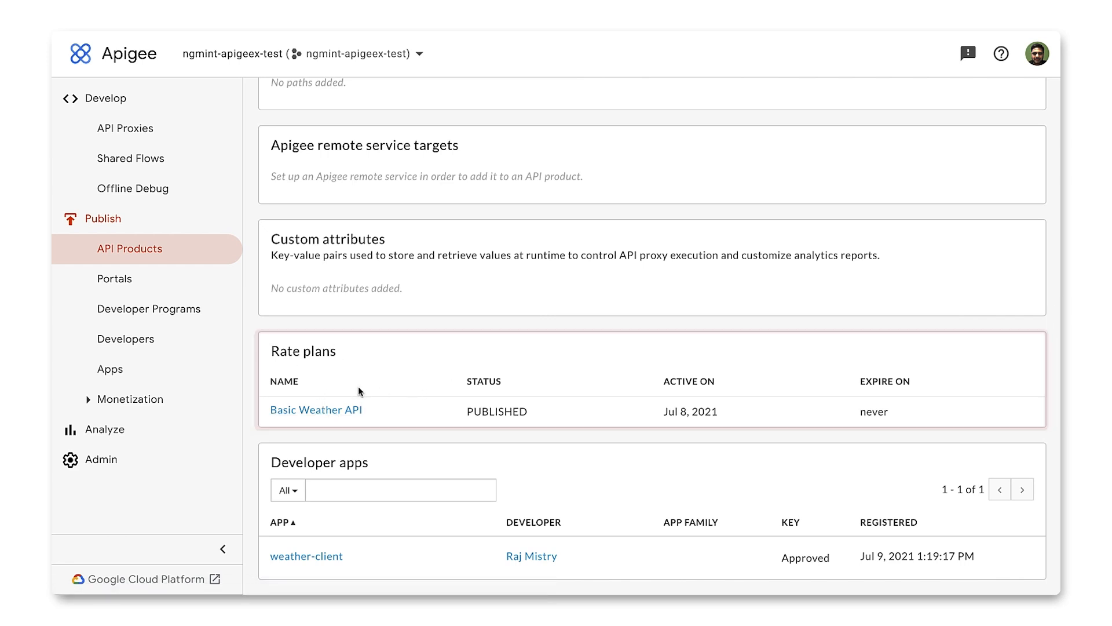
pyautogui.moveTo(316, 409)
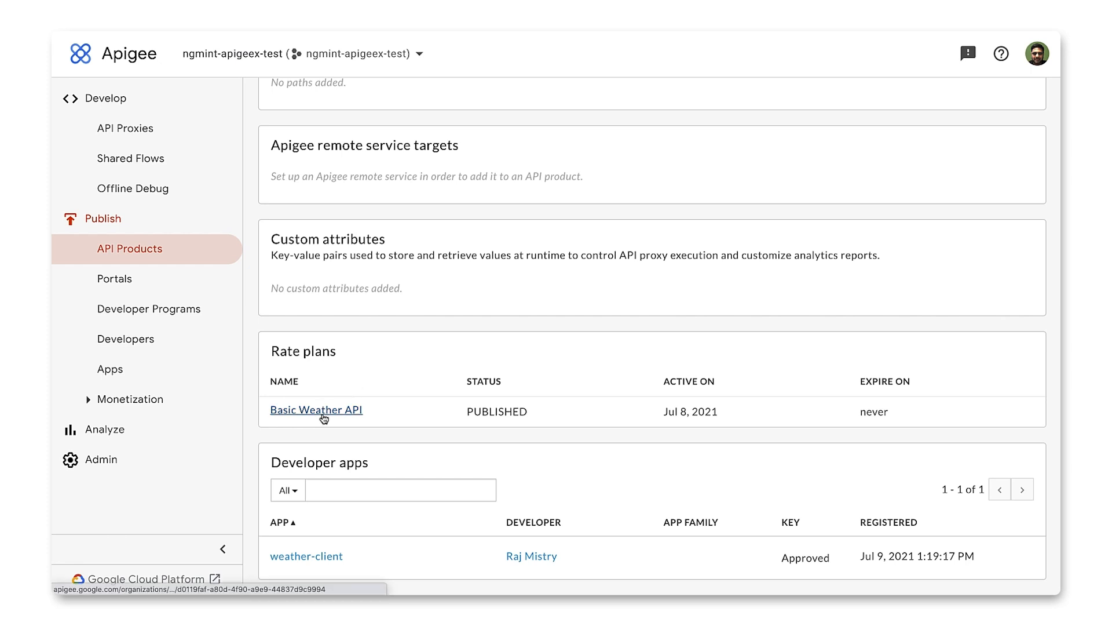
pyautogui.moveTo(322, 410)
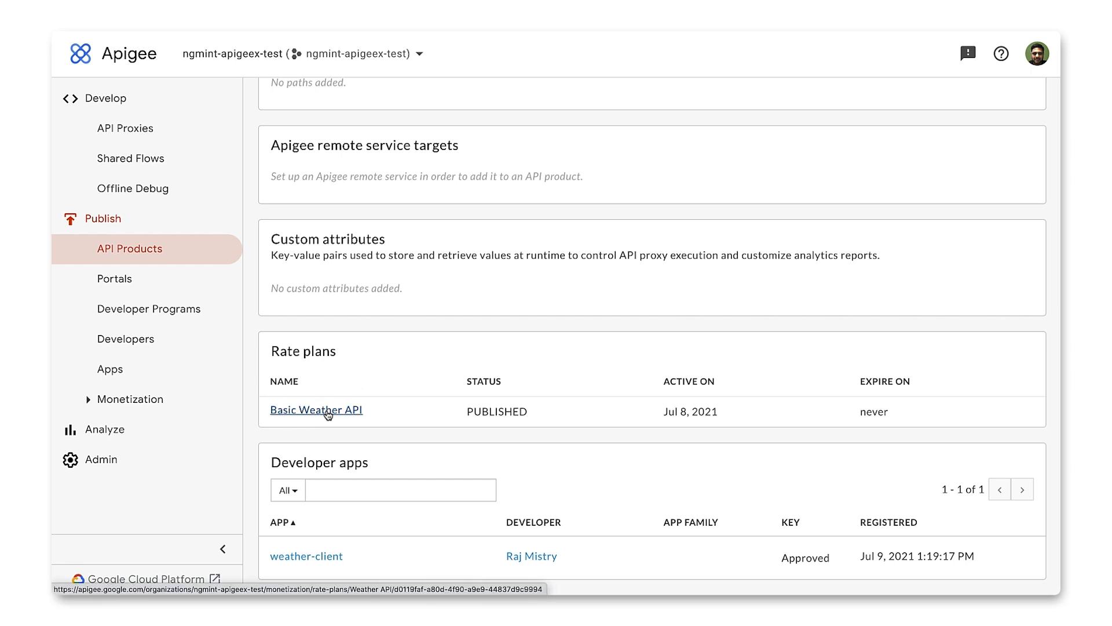
# - Open the Basic Weather API rate plan and highlight its 0.12 per-unit fee
pyautogui.click(316, 409)
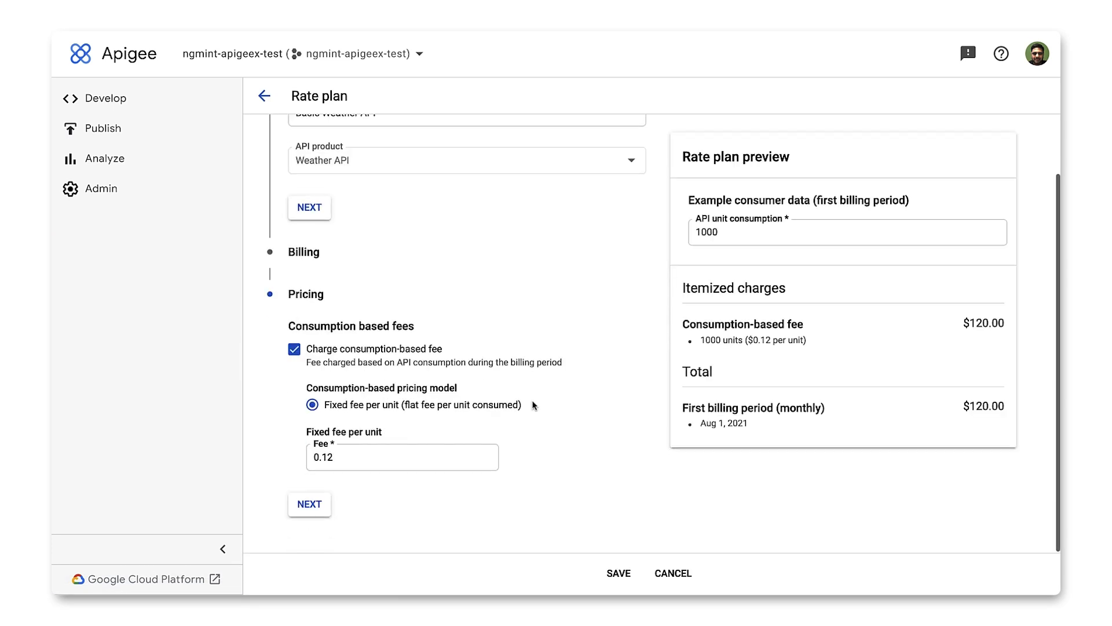
pyautogui.tripleClick(402, 457)
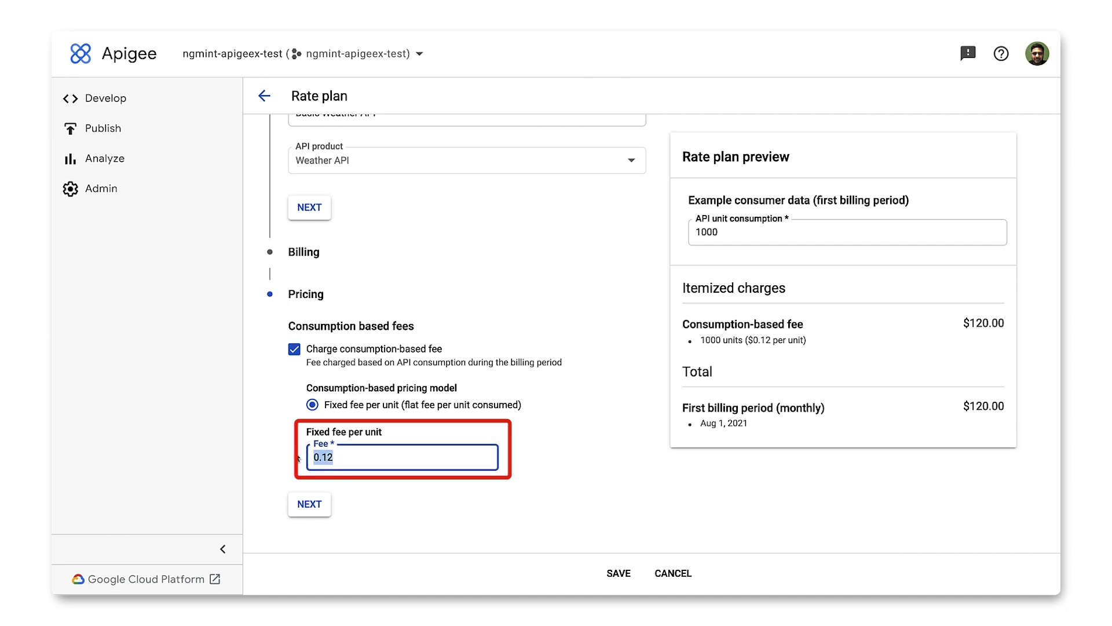
pyautogui.scroll(3)
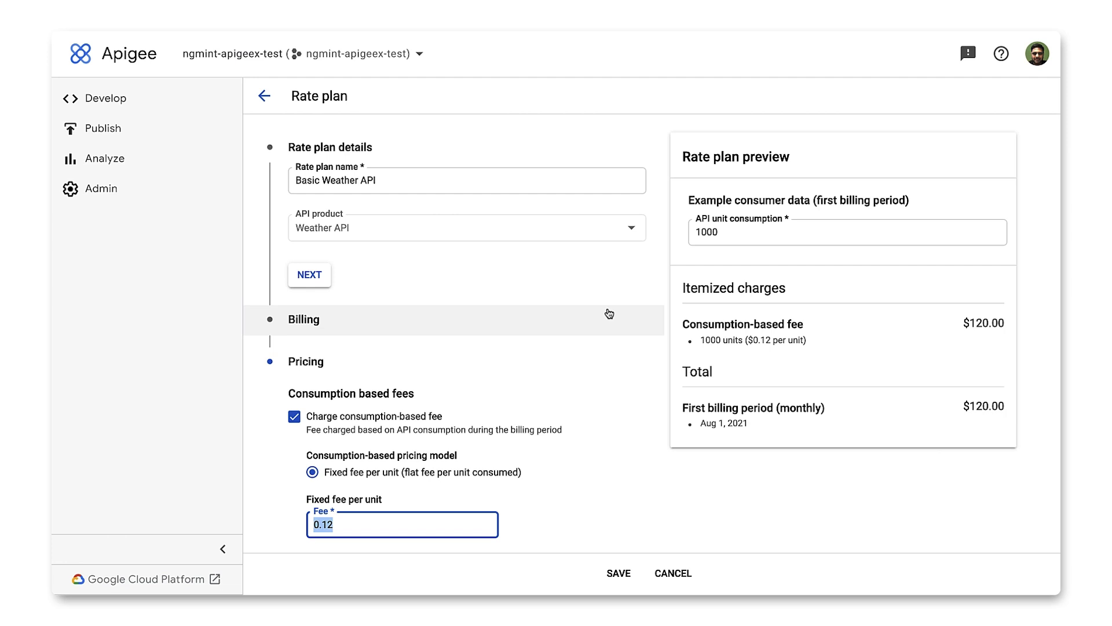
pyautogui.moveTo(460, 49)
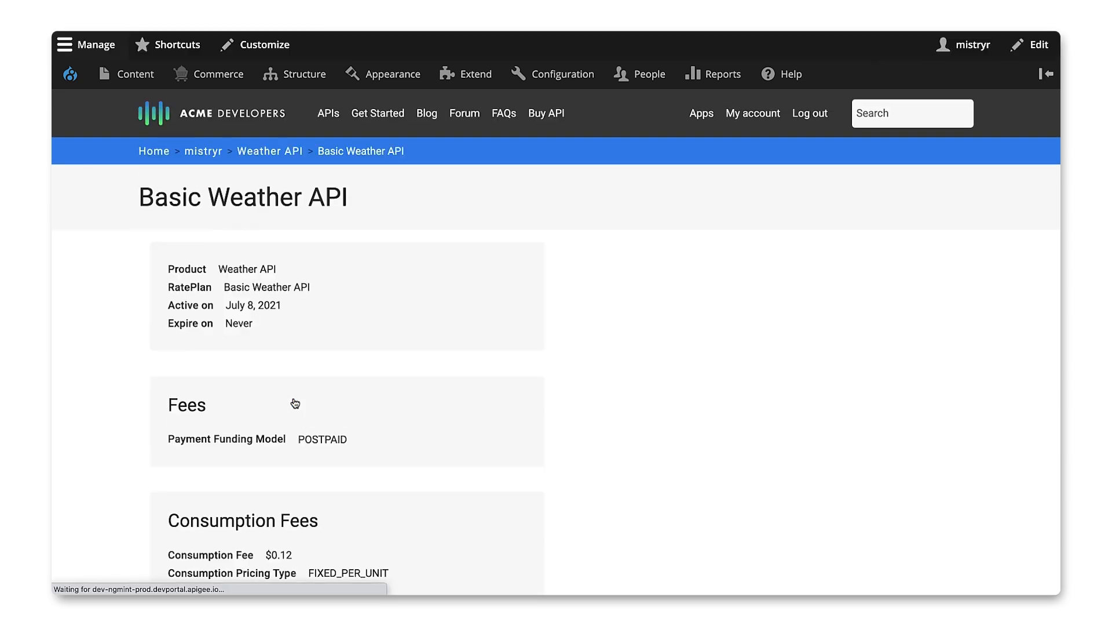
# - Scroll through the portal's Basic Weather API plan page with its $0.12 consumption fee
pyautogui.scroll(-3)
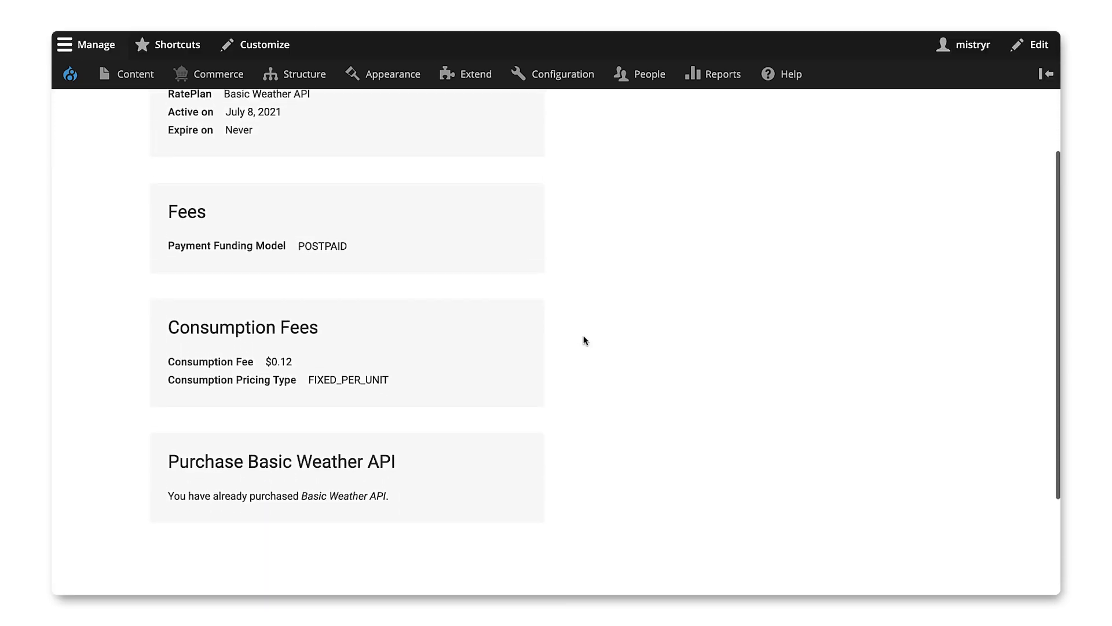
pyautogui.scroll(3)
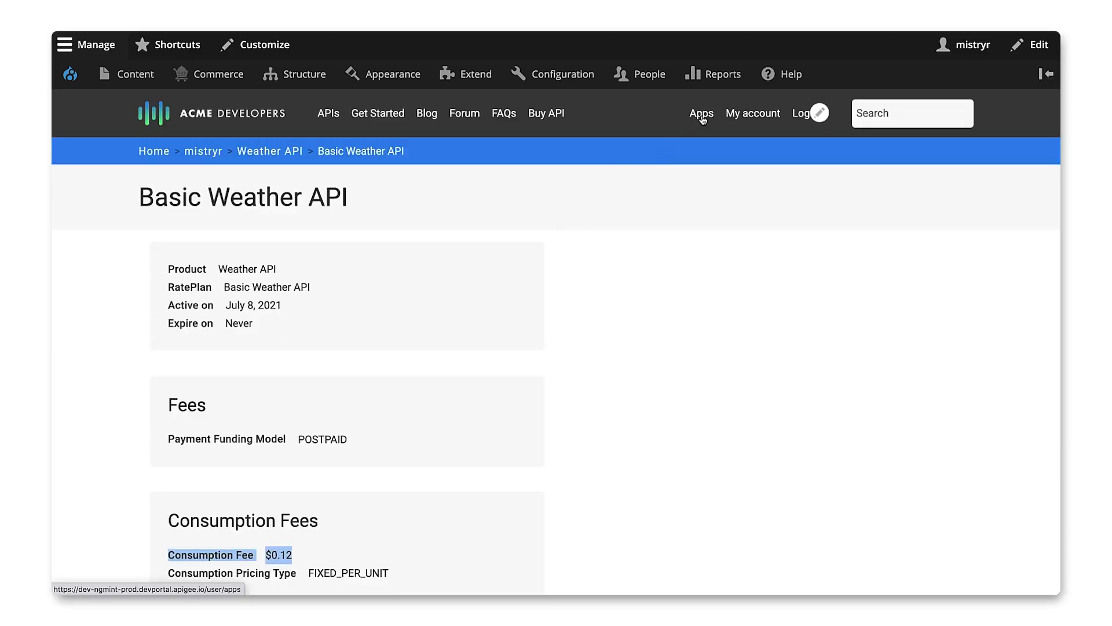
pyautogui.moveTo(701, 113)
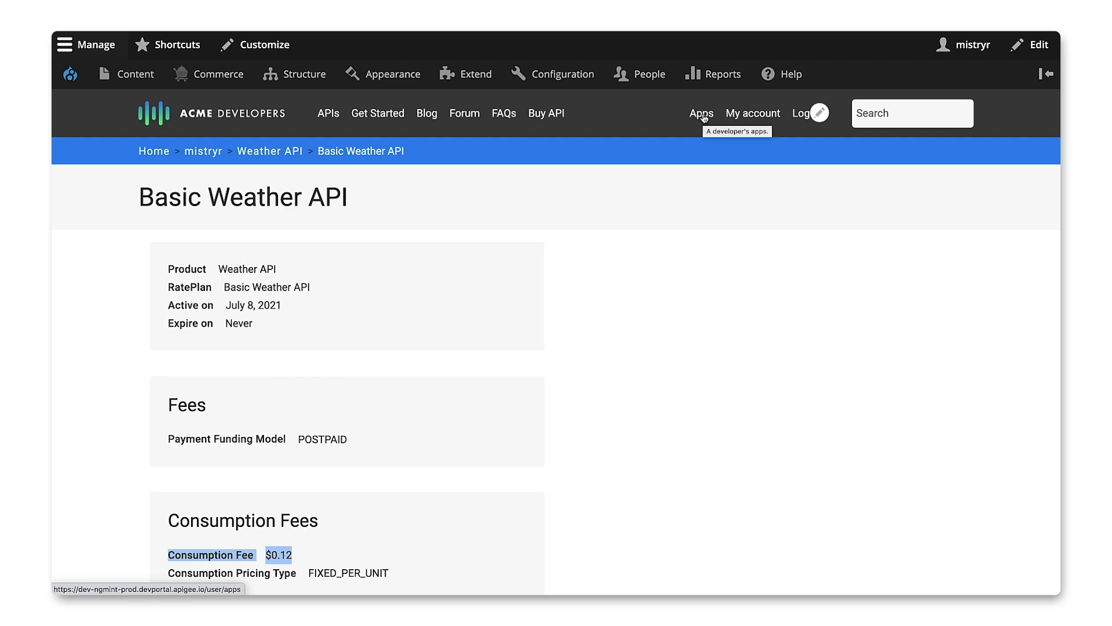
pyautogui.click(701, 113)
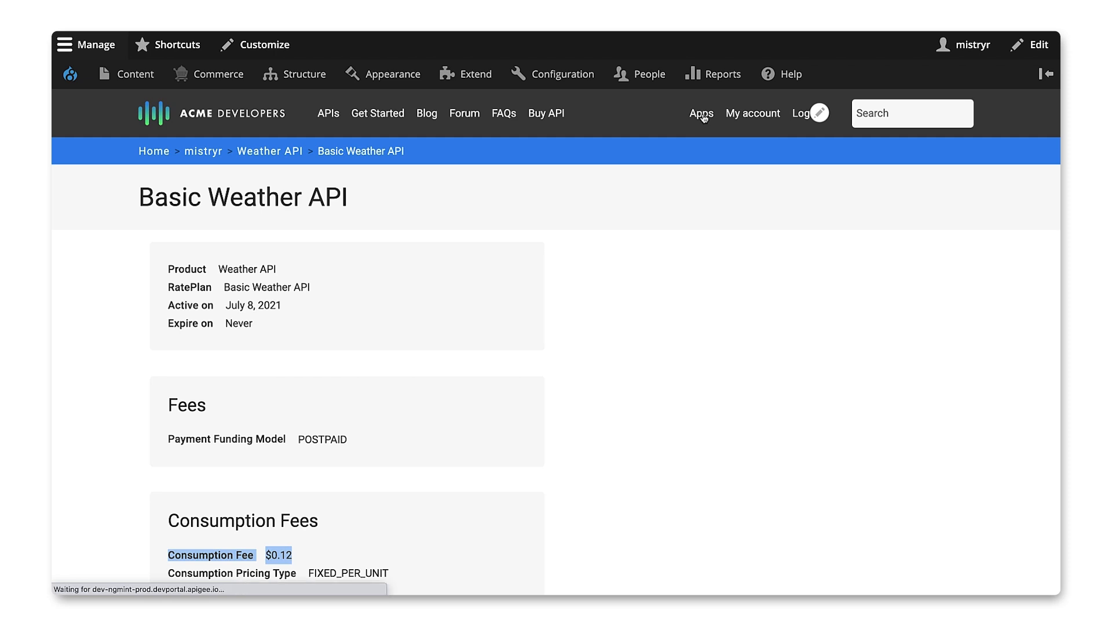
# - Expand the weather-client app and reveal its Consumer Key and enabled Weather API product
pyautogui.click(700, 113)
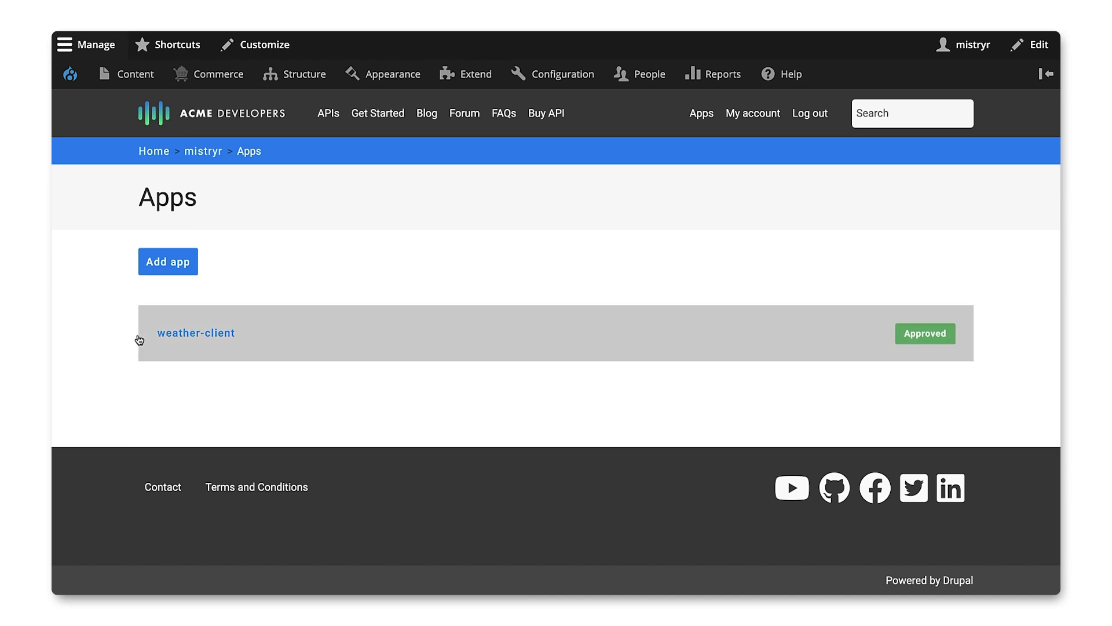
pyautogui.moveTo(211, 333)
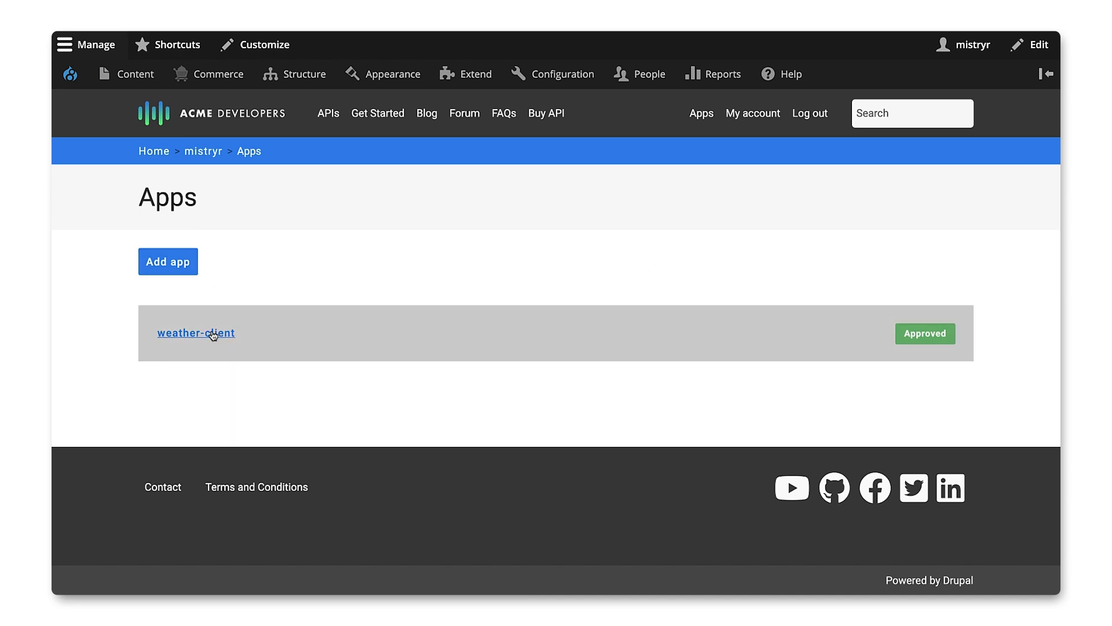
pyautogui.click(195, 333)
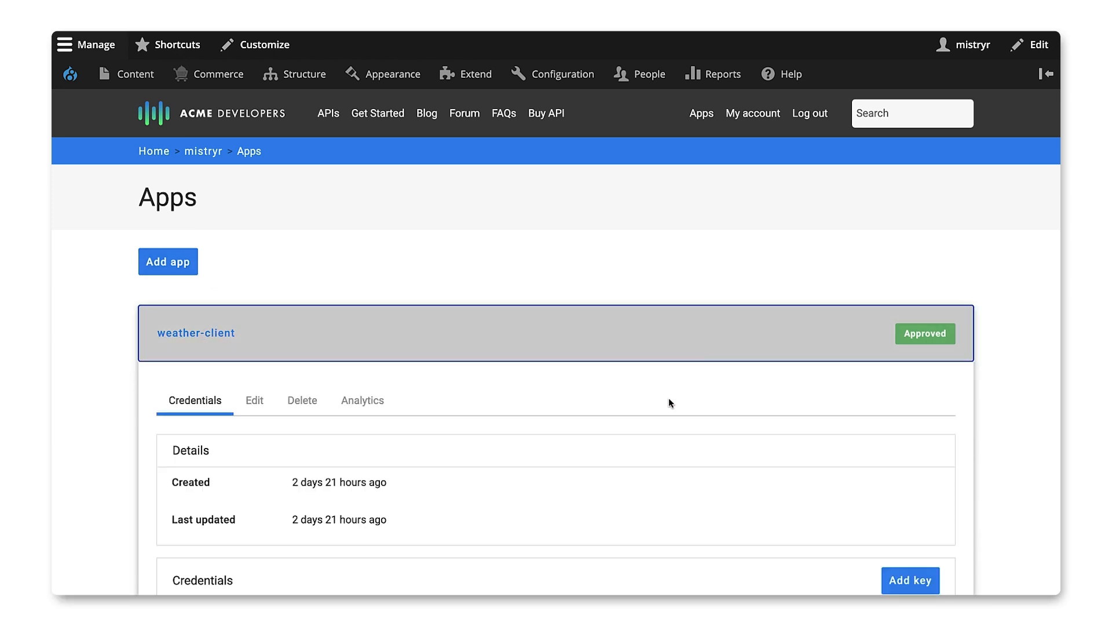
pyautogui.scroll(-3)
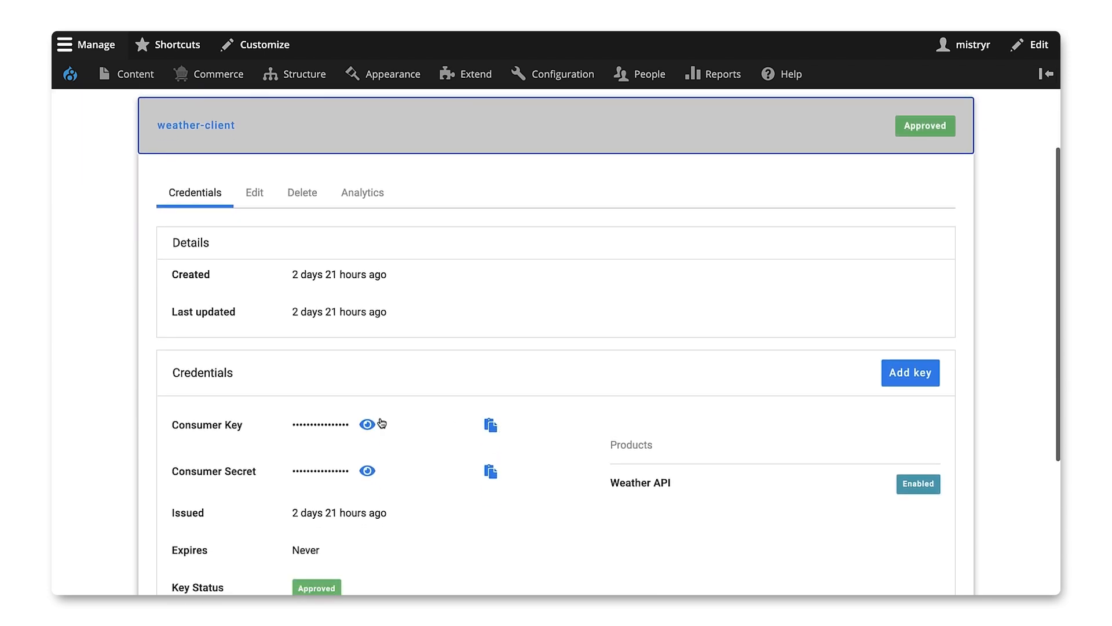
pyautogui.click(366, 424)
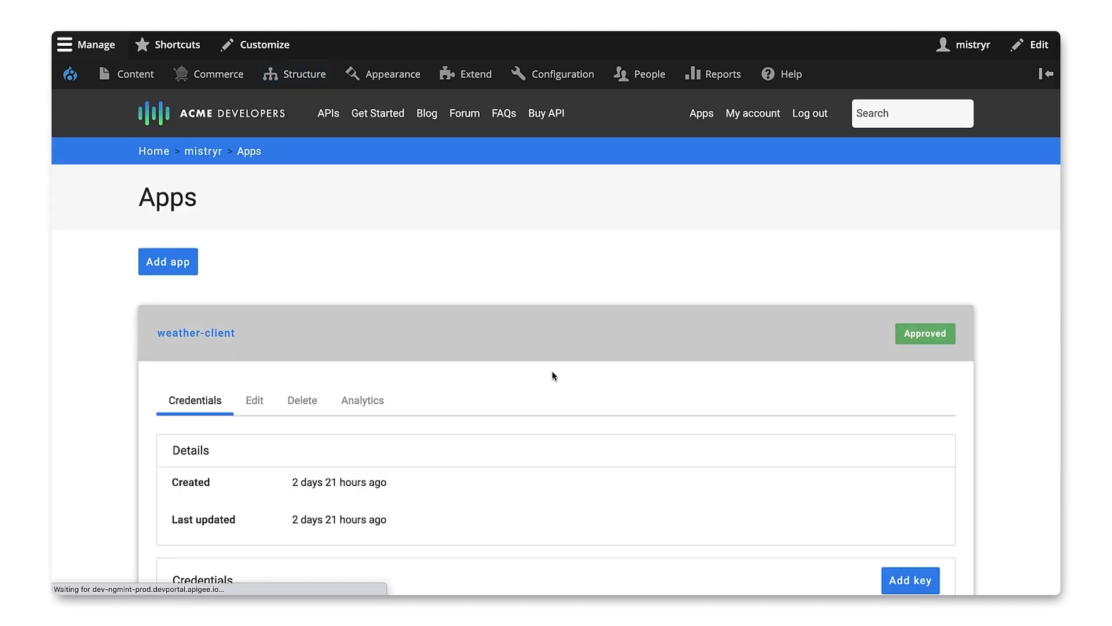
pyautogui.click(328, 113)
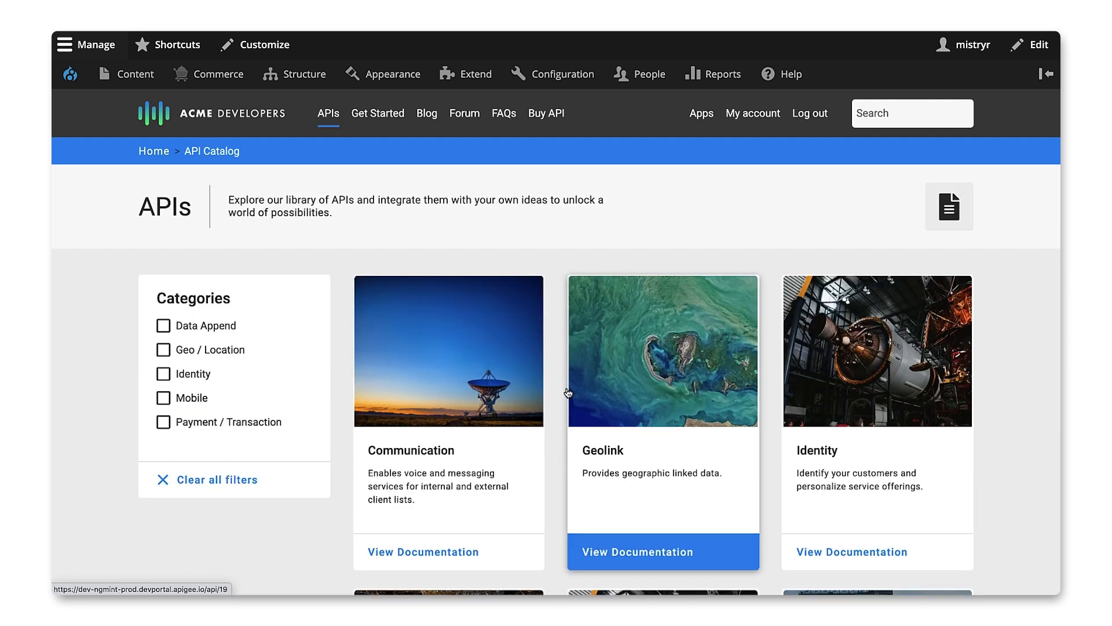
# - Scroll the API catalog and open the Weather API documentation
pyautogui.scroll(-3)
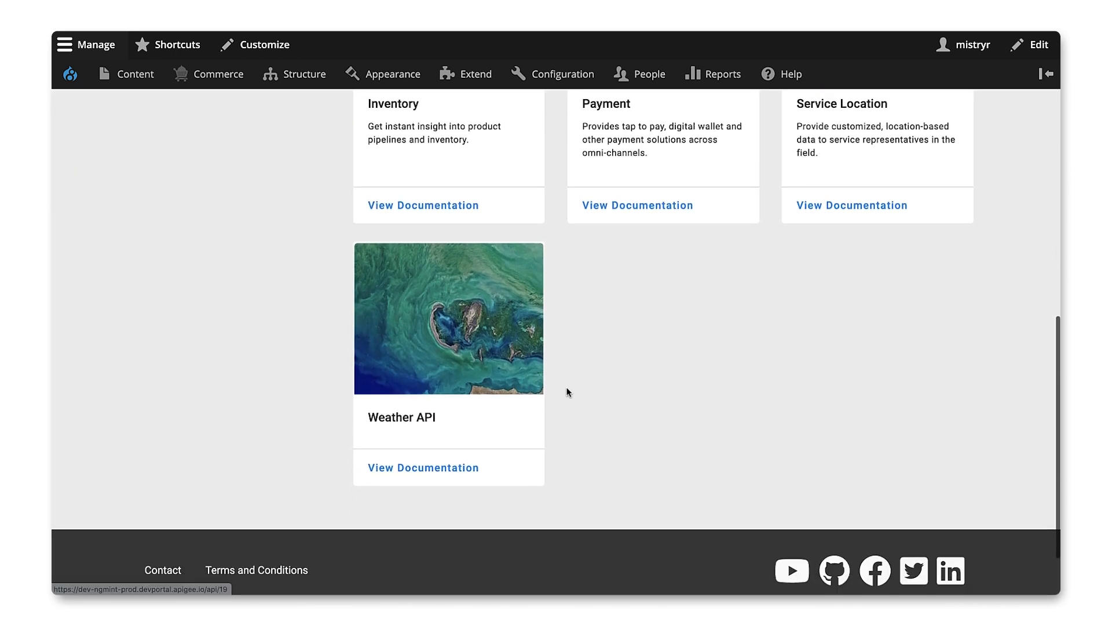
pyautogui.scroll(-3)
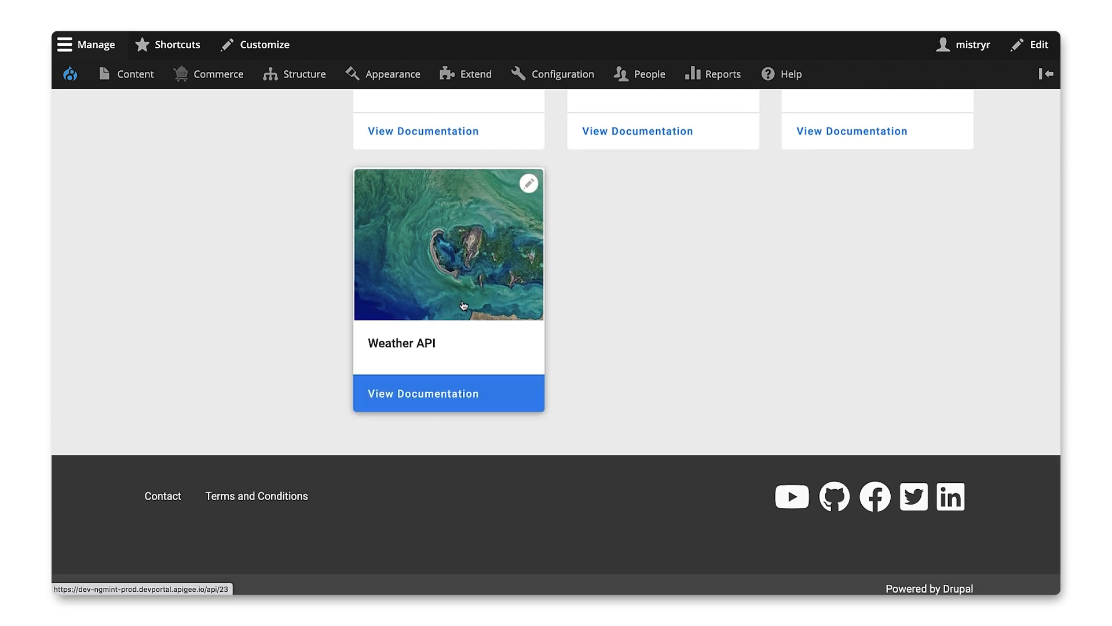
pyautogui.click(448, 393)
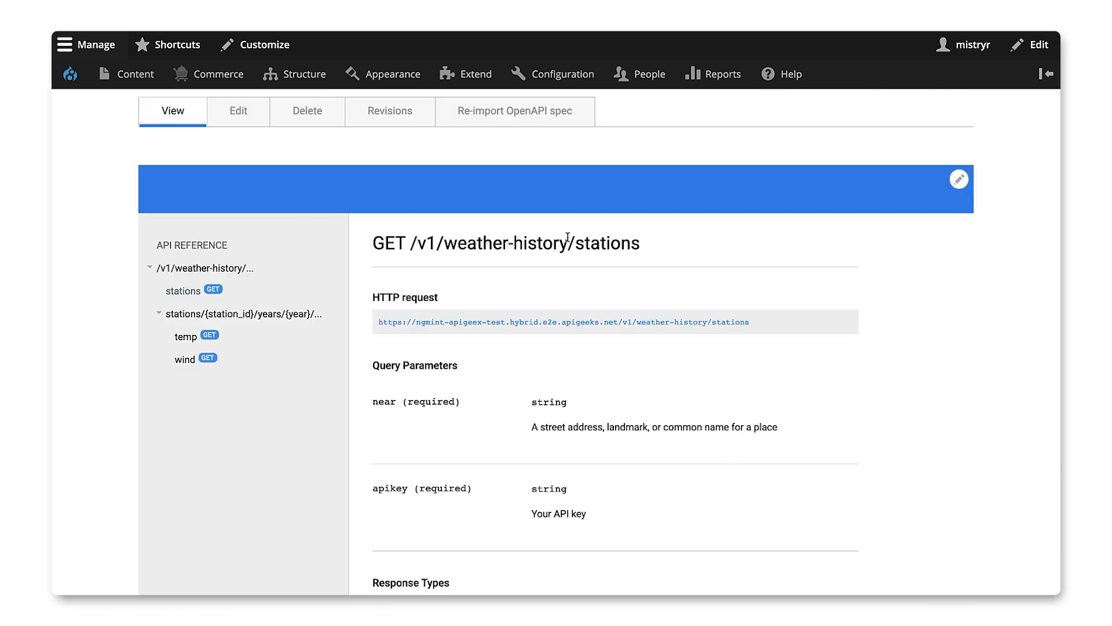
pyautogui.moveTo(454, 287)
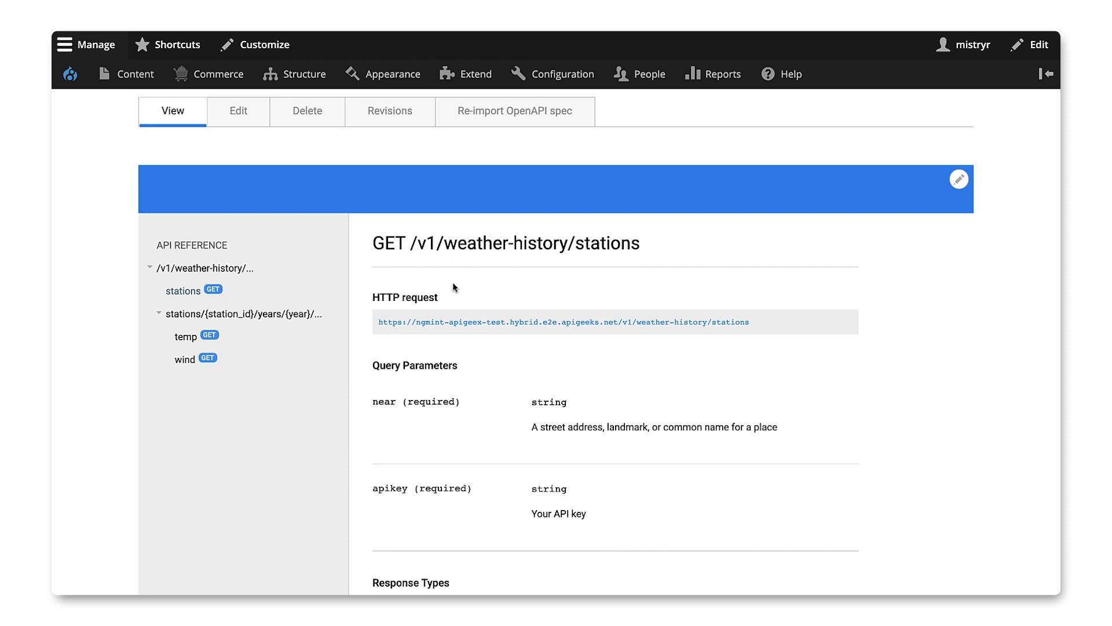
# - Scroll the GET /v1/weather-history/stations reference down to the Try this API panel
pyautogui.scroll(-3)
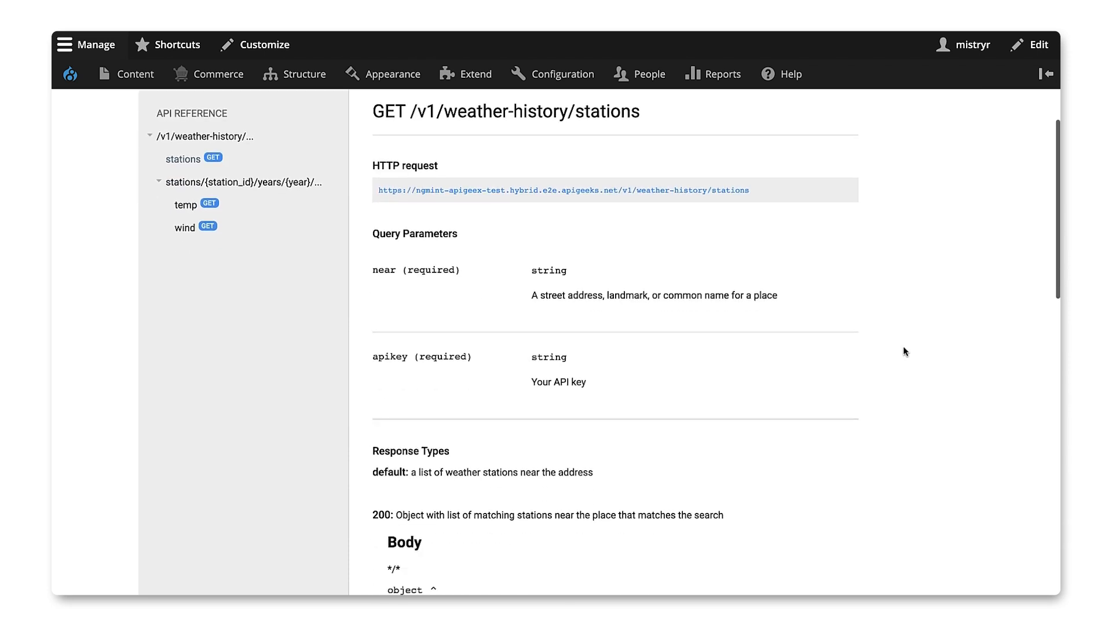
pyautogui.scroll(-3)
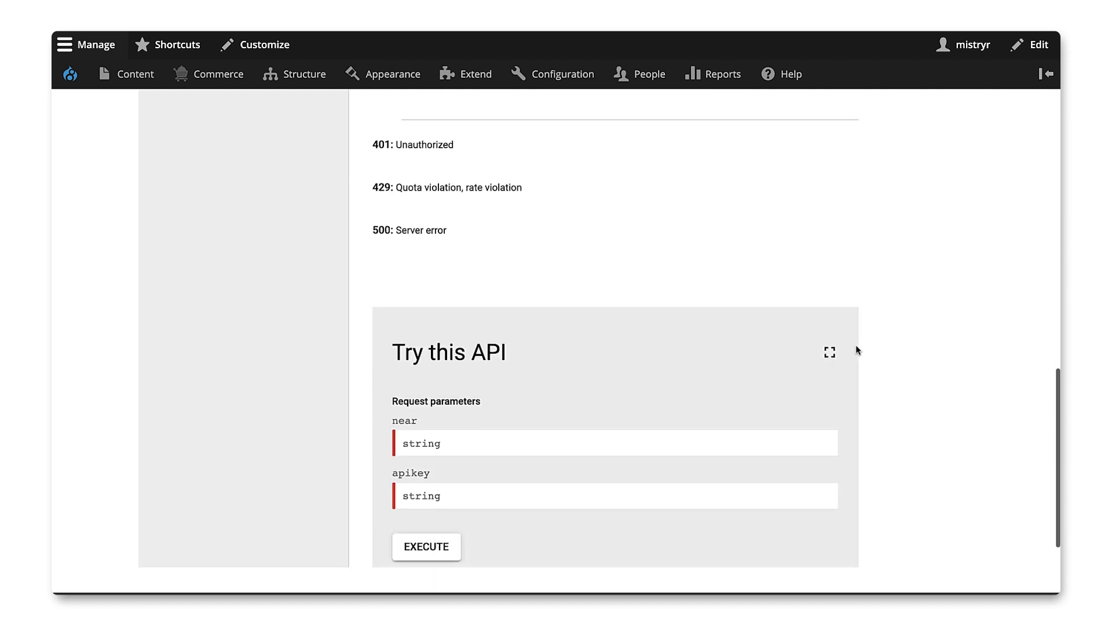
pyautogui.scroll(-3)
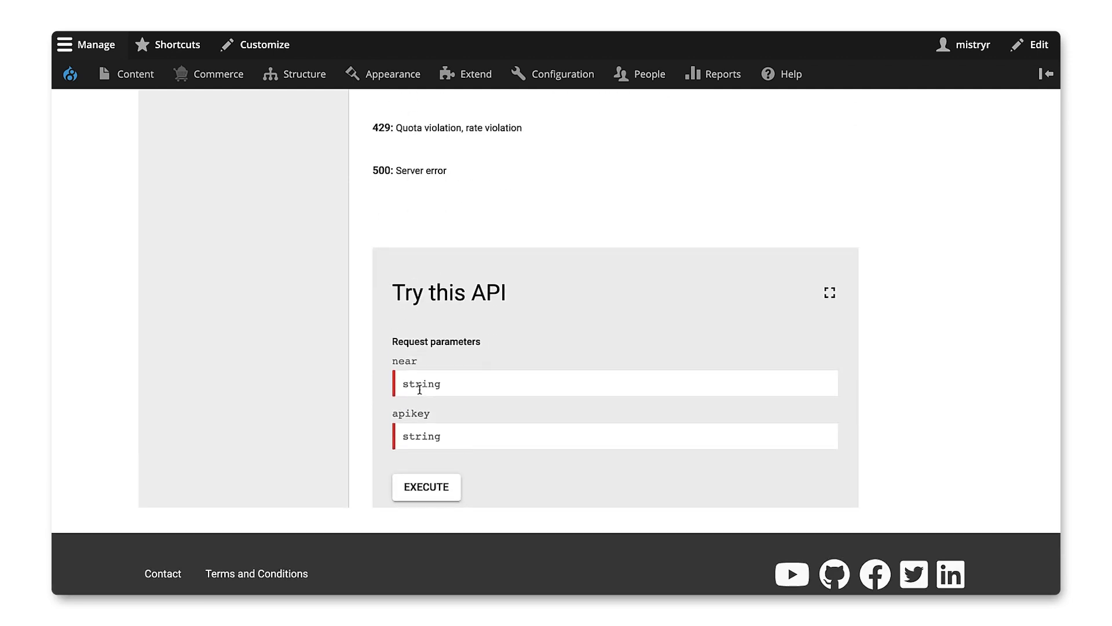
# - Execute the stations request with near set to Santa Monica
pyautogui.write('Santa Monica')
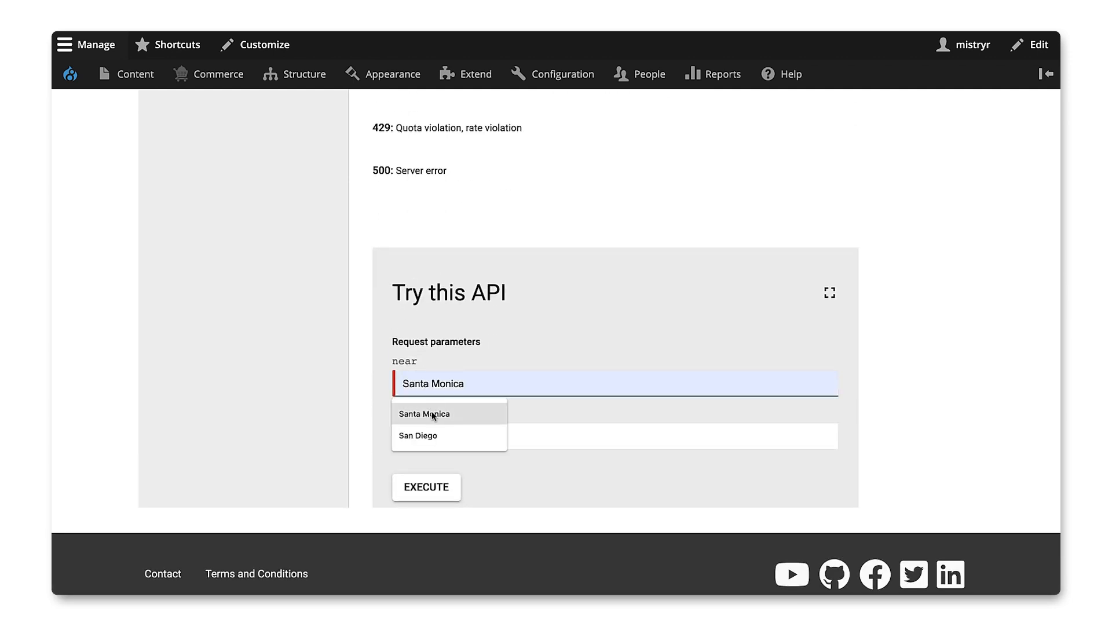
pyautogui.click(424, 413)
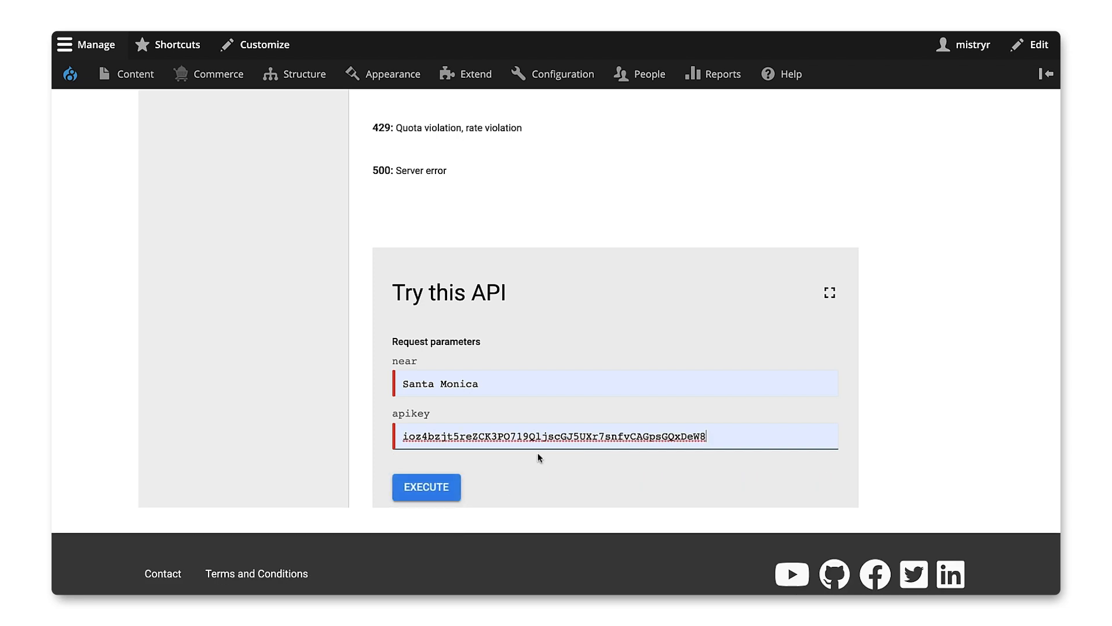
pyautogui.click(426, 487)
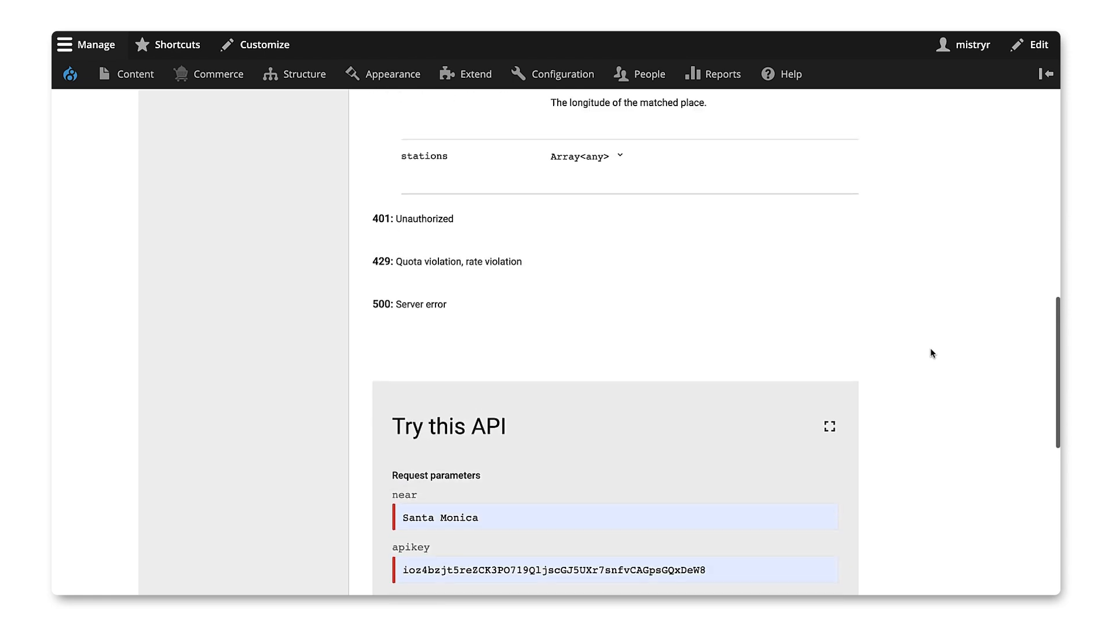
pyautogui.scroll(3)
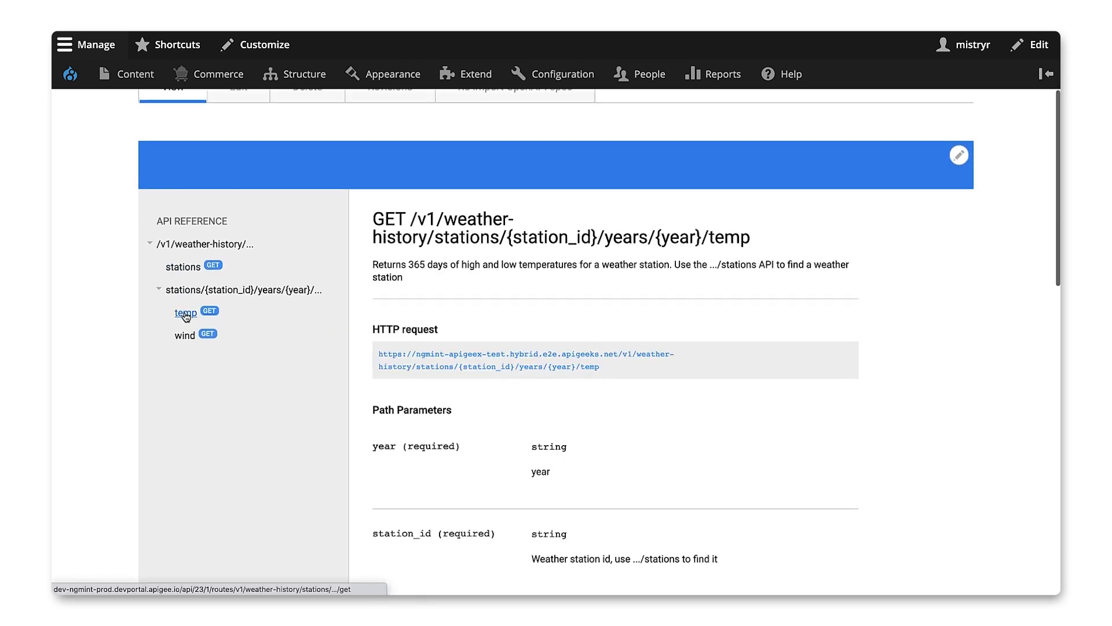
# - Execute the temp request for year 2015 and station USC00049152 with the saved API key
pyautogui.scroll(-3)
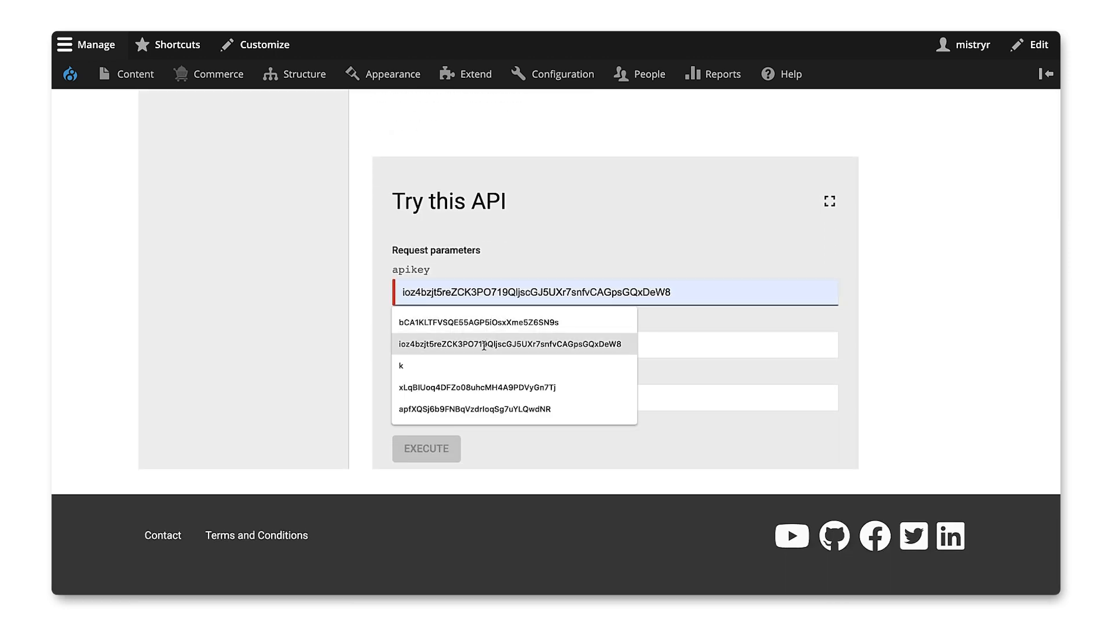
pyautogui.click(511, 343)
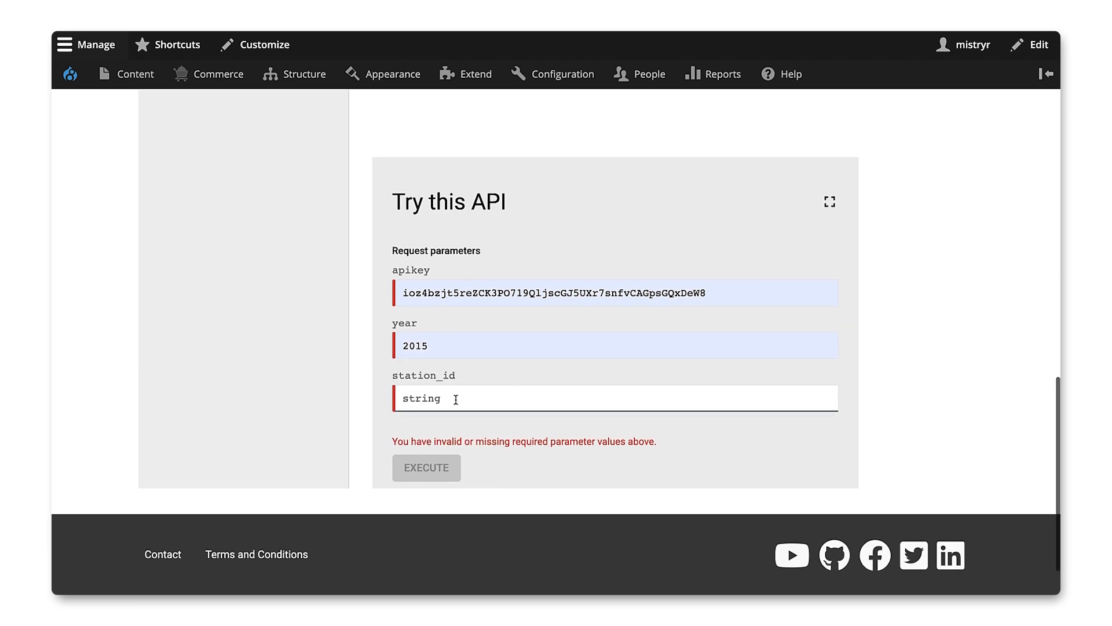
pyautogui.write('USC00049152')
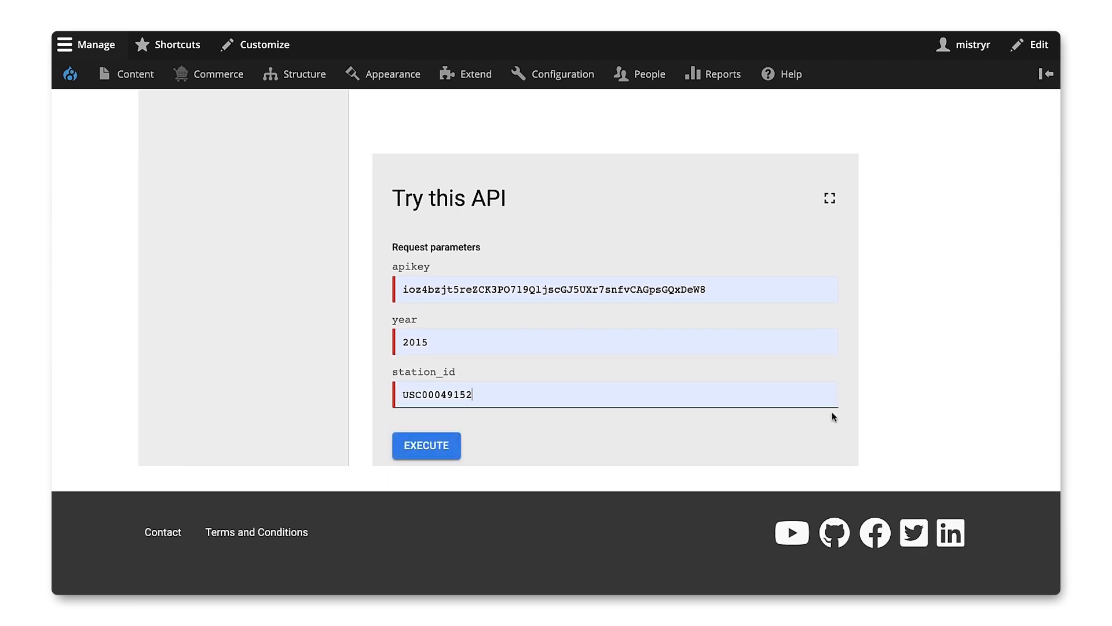
pyautogui.click(426, 446)
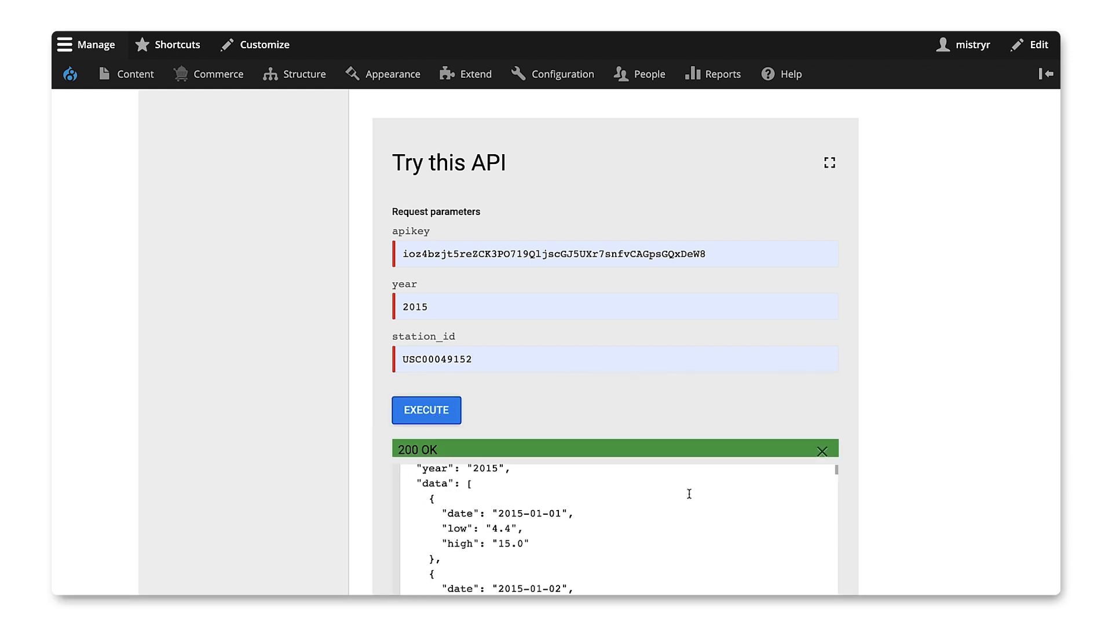
# - Review the 200 OK daily temperatures, then open Apigee's Custom Reports list
pyautogui.scroll(-3)
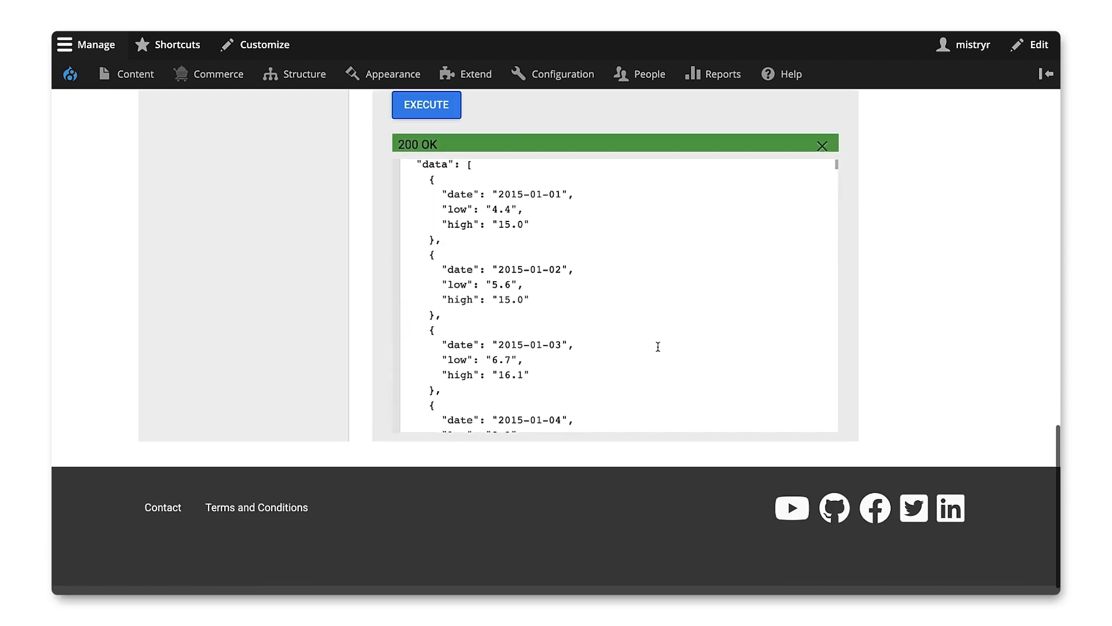
pyautogui.scroll(-3)
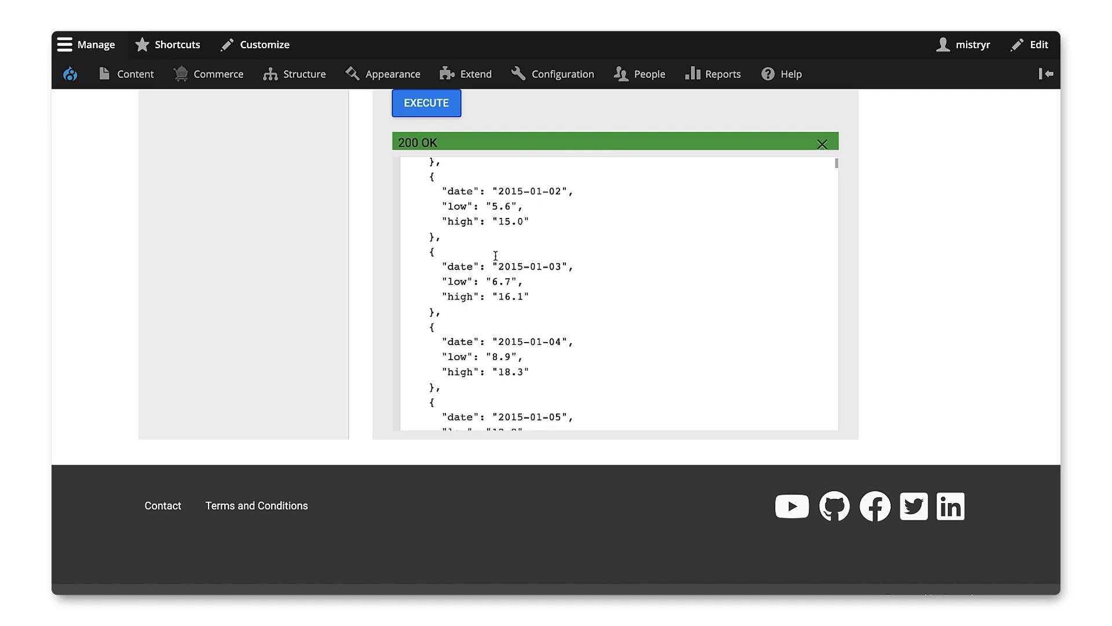
pyautogui.scroll(-3)
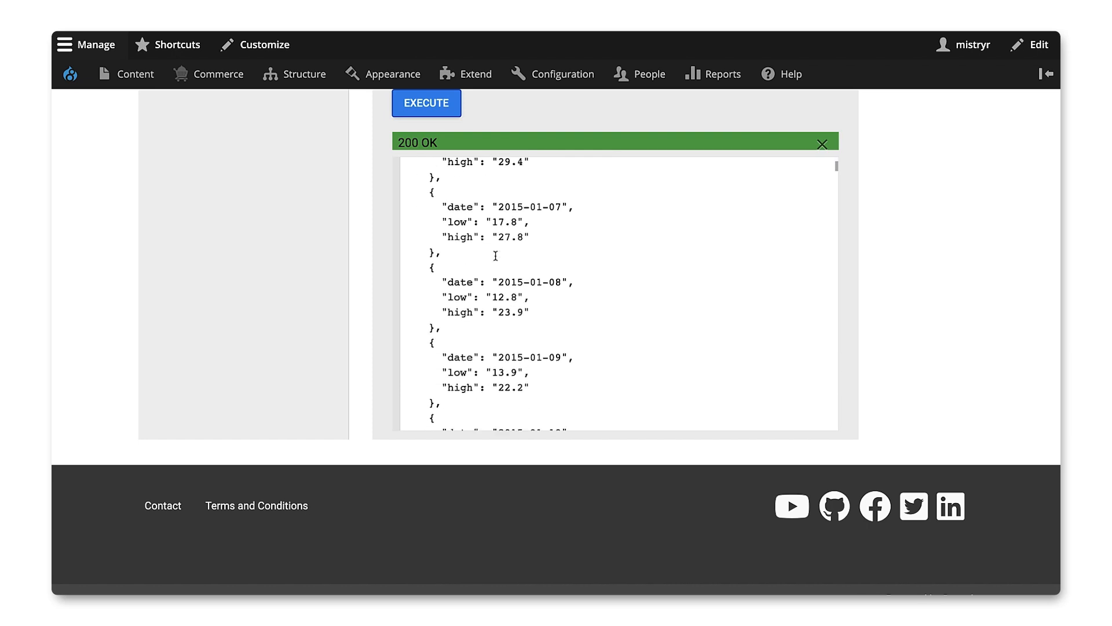
pyautogui.scroll(3)
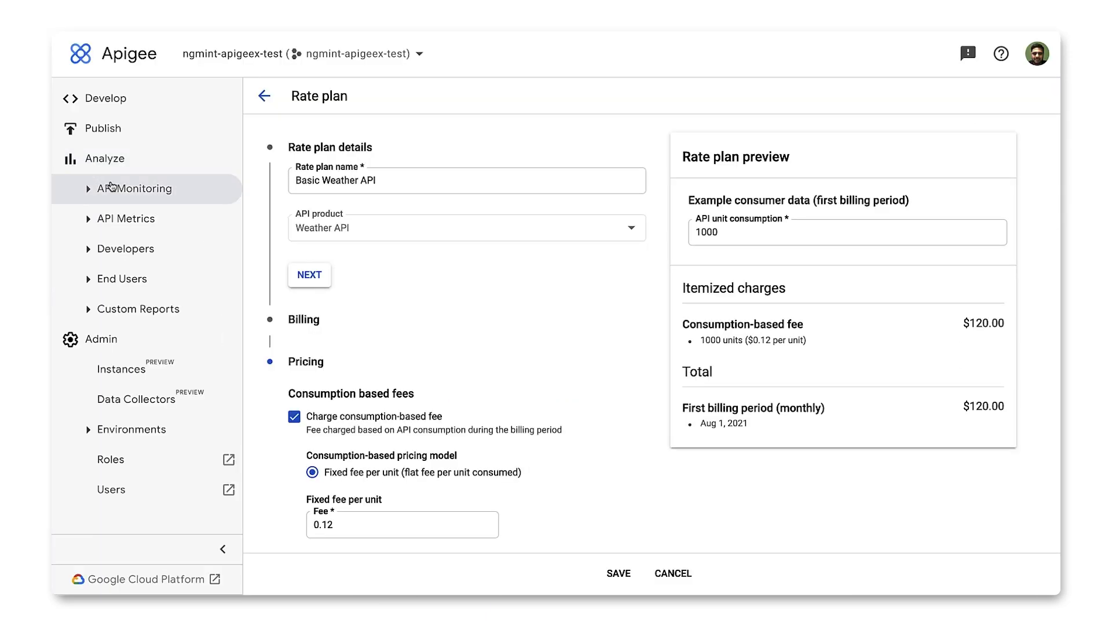
pyautogui.click(136, 309)
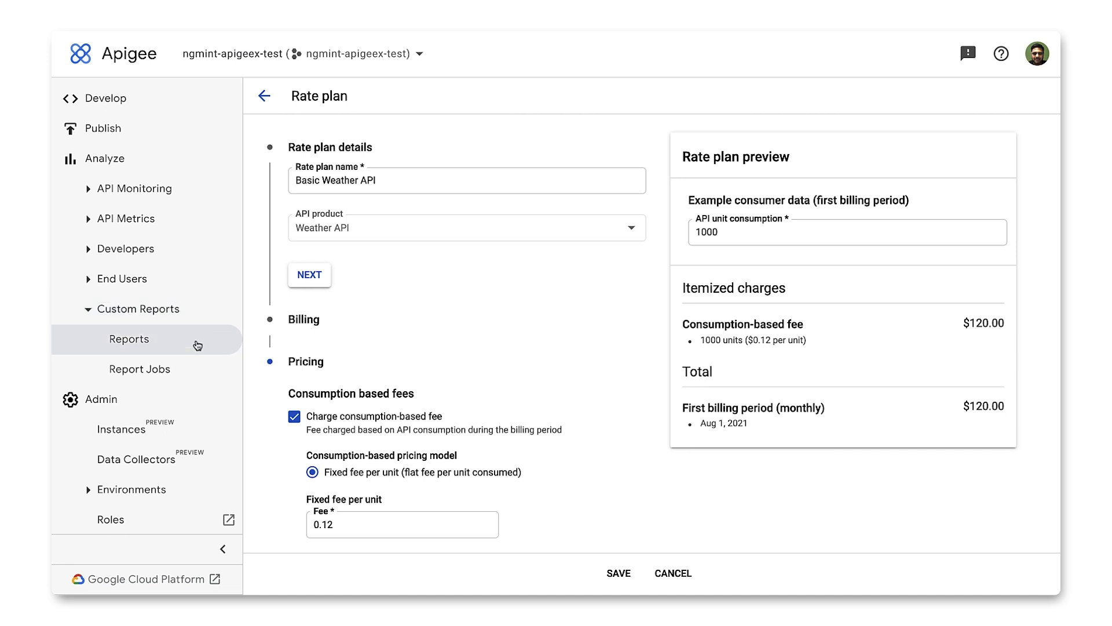
pyautogui.click(128, 338)
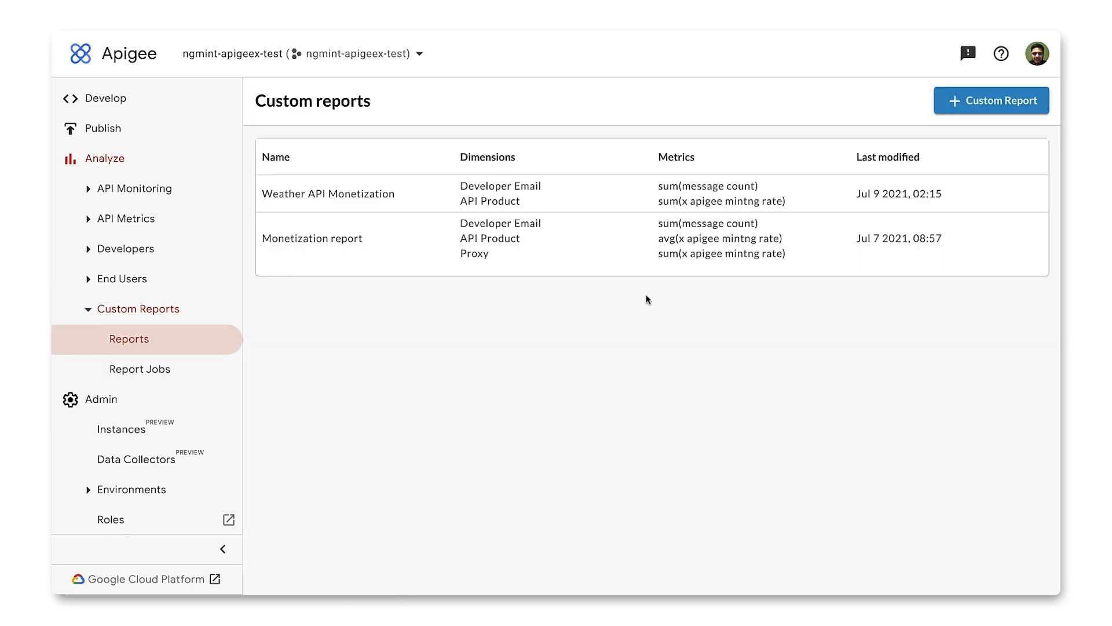
pyautogui.moveTo(347, 194)
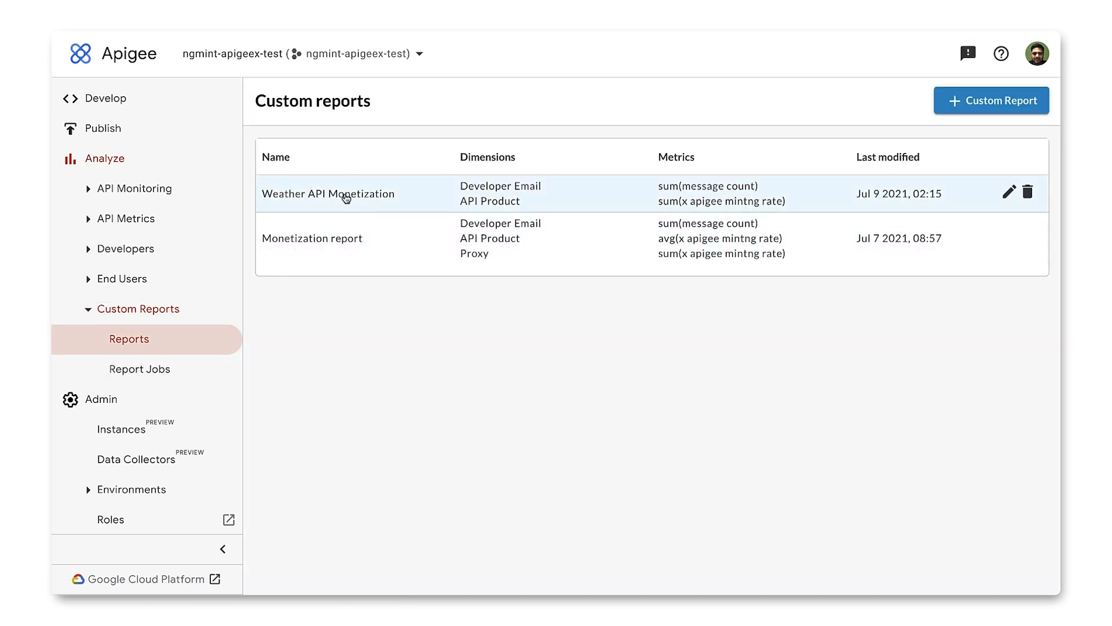
# - Open Weather API Monetization filtered to one developer, showing 2 calls and 0.24 billed
pyautogui.click(328, 193)
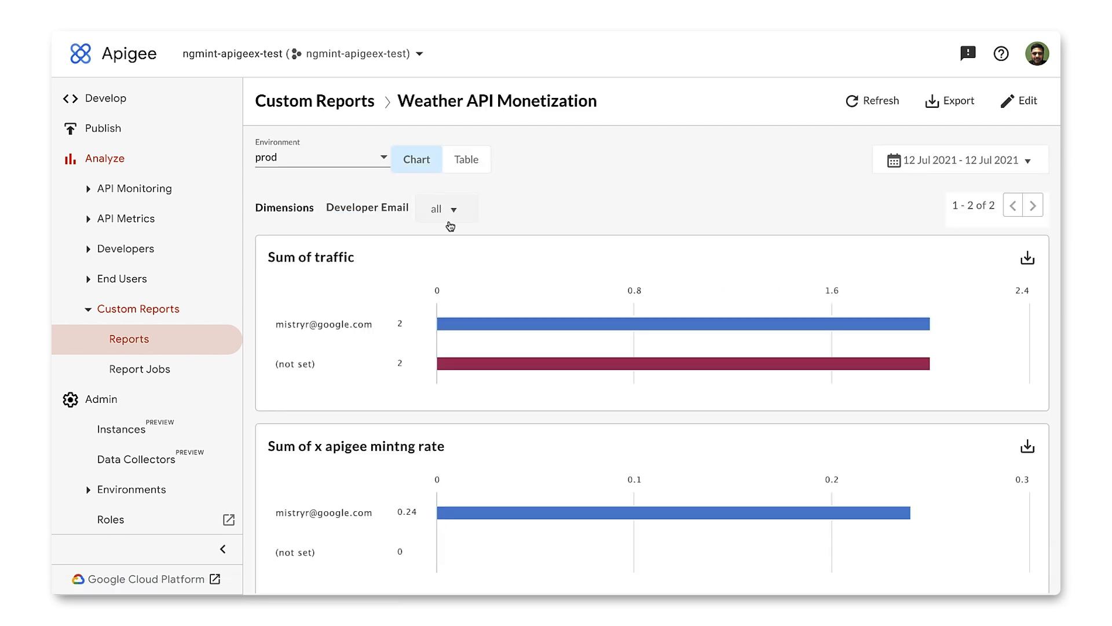
pyautogui.click(446, 208)
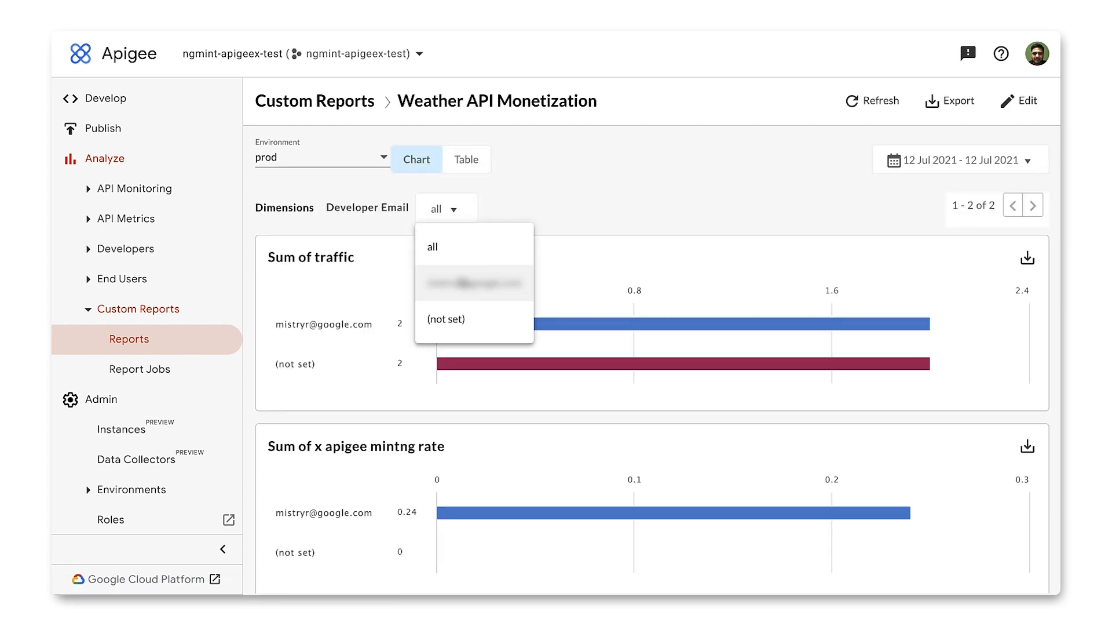
pyautogui.click(473, 284)
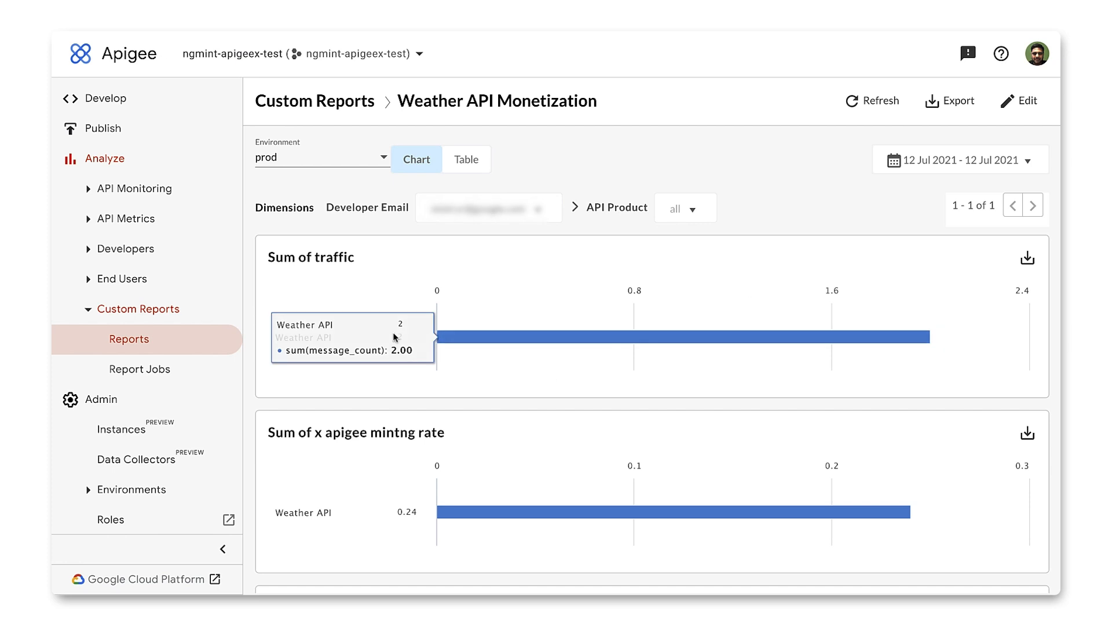
pyautogui.scroll(-3)
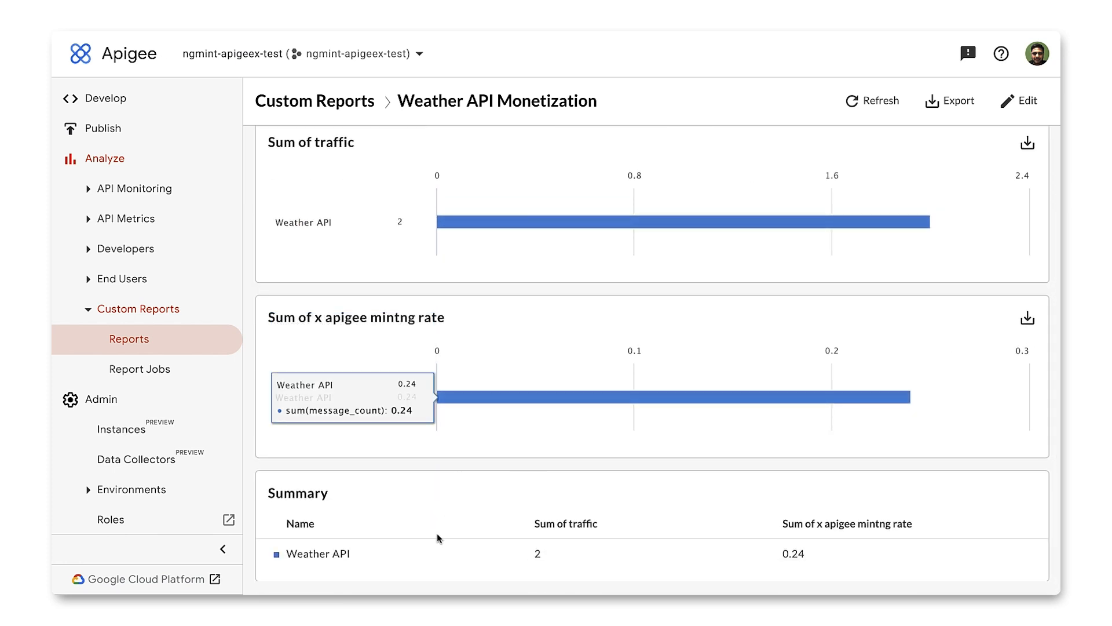